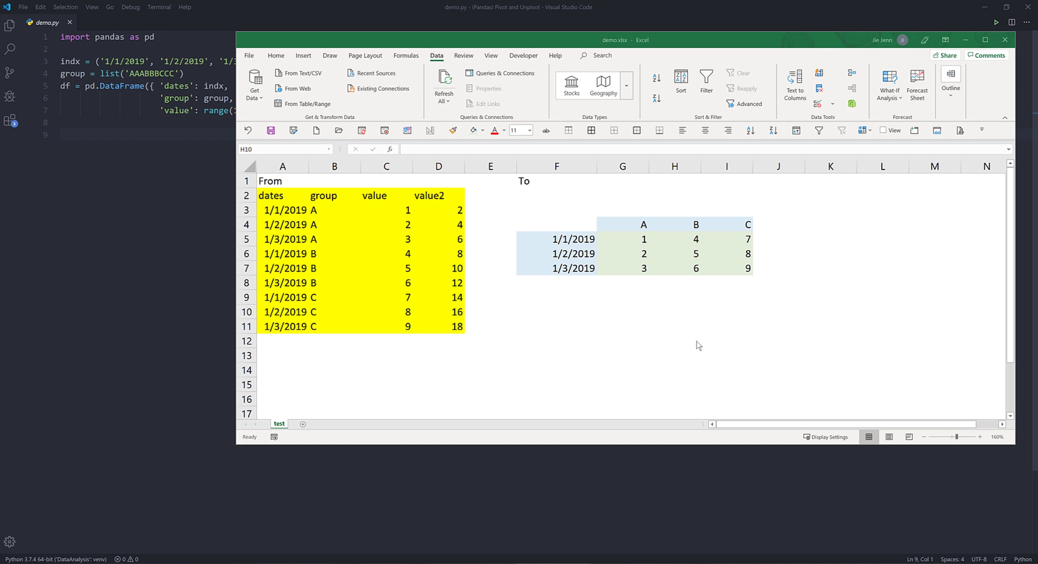
- Fill the From table's value and value2 headers (C2:D2) with orange
click(674, 311)
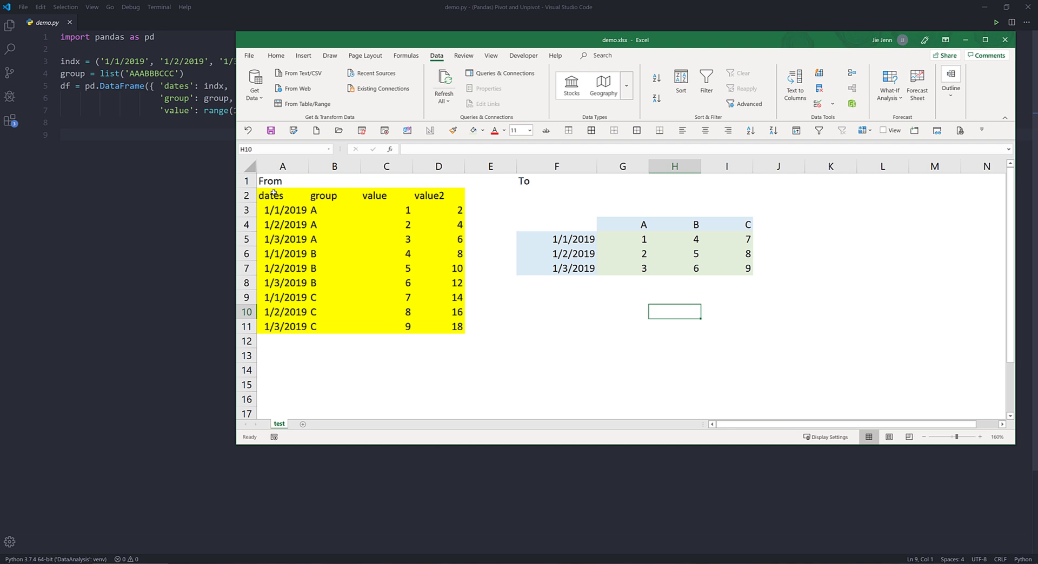
mouse_move(304, 192)
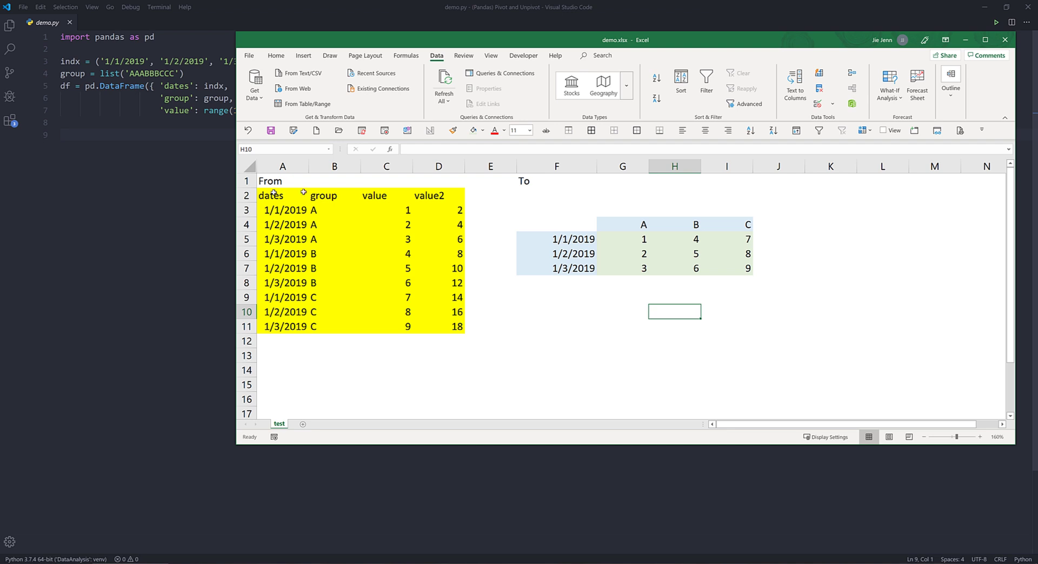
mouse_move(348, 47)
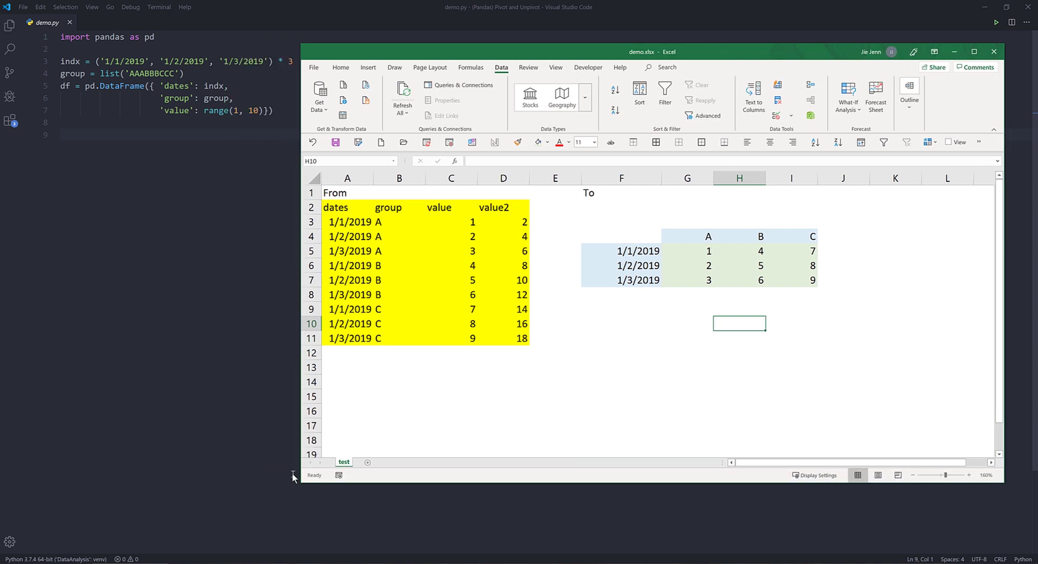
mouse_move(304, 399)
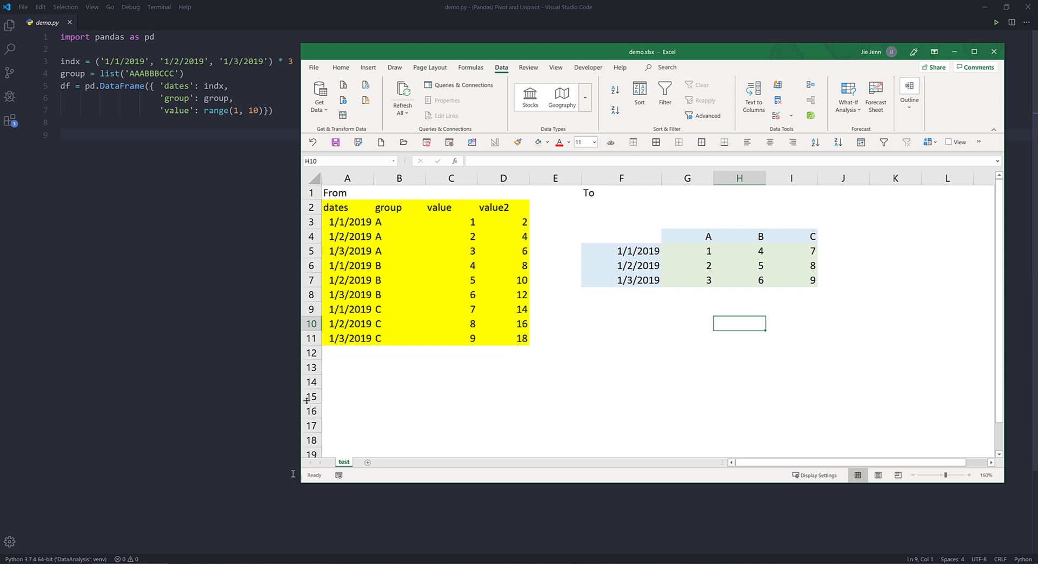
click(347, 206)
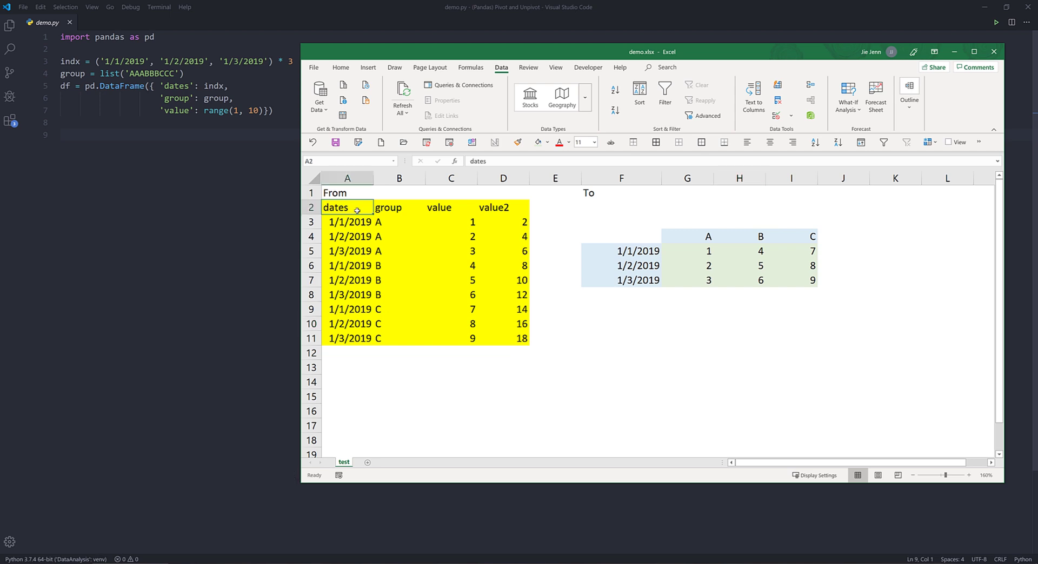
mouse_move(339, 207)
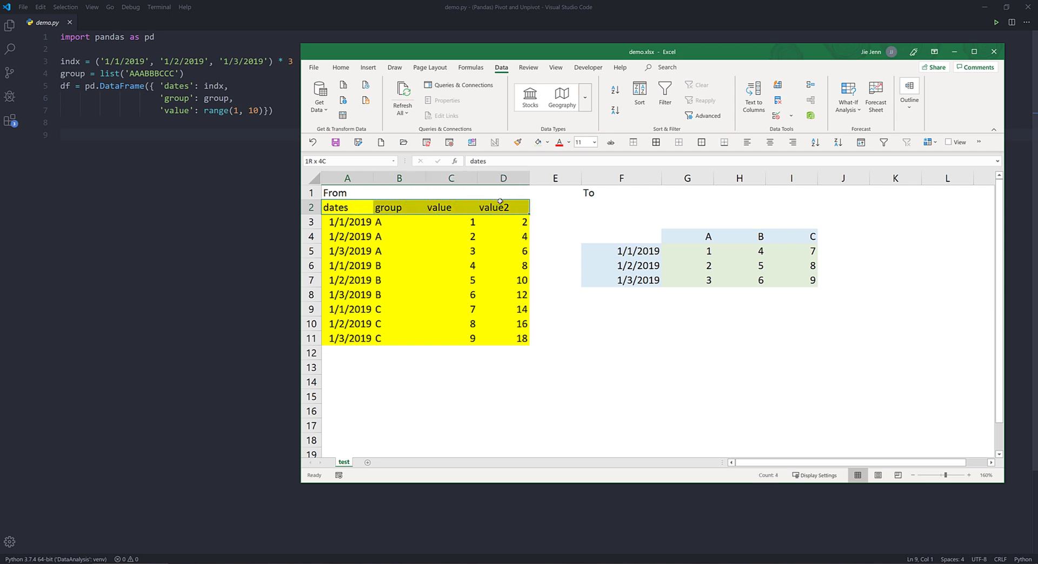
drag(493, 207, 512, 338)
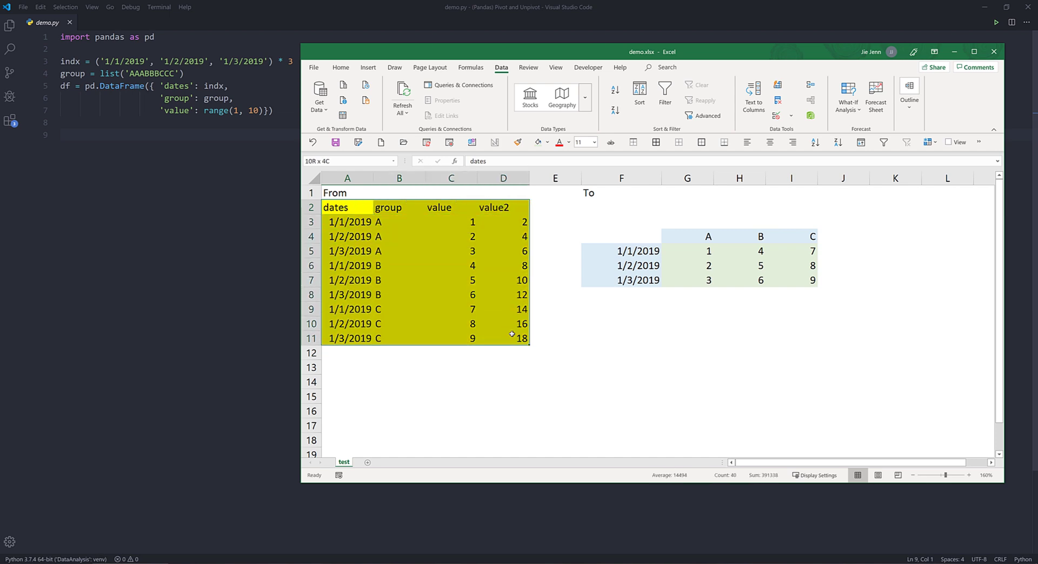
click(347, 207)
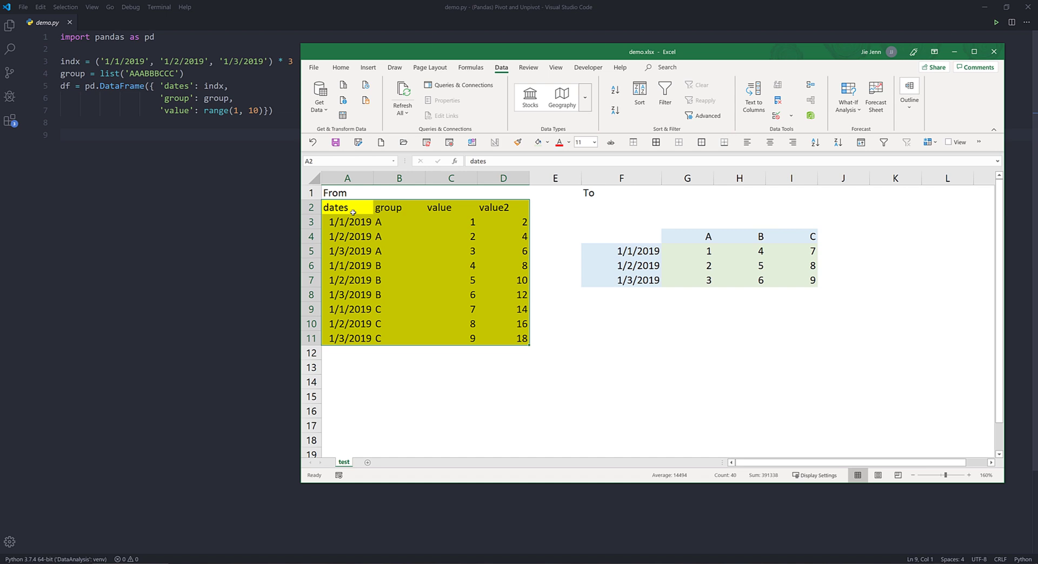
click(451, 207)
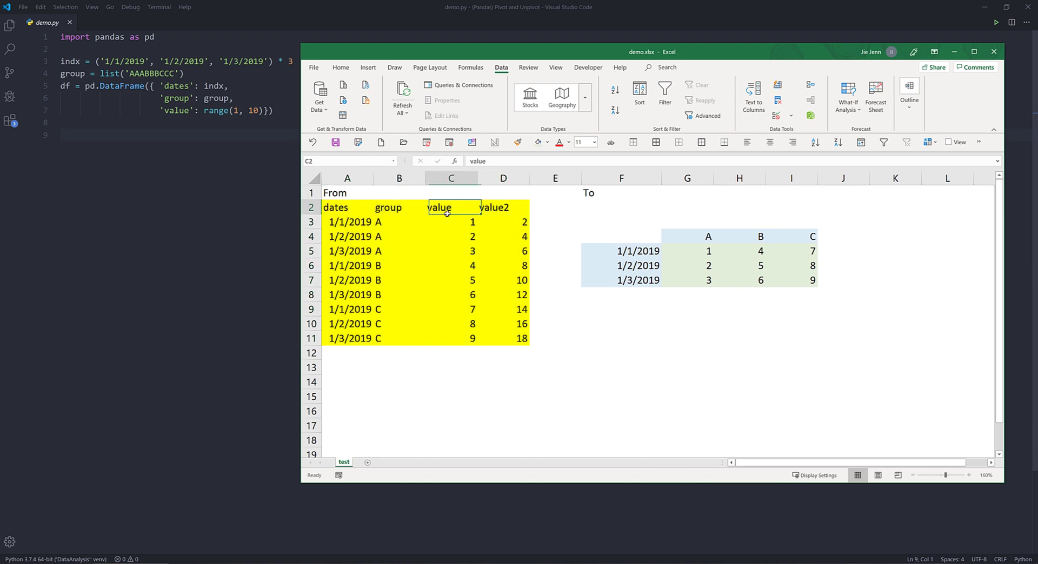
drag(439, 207, 492, 207)
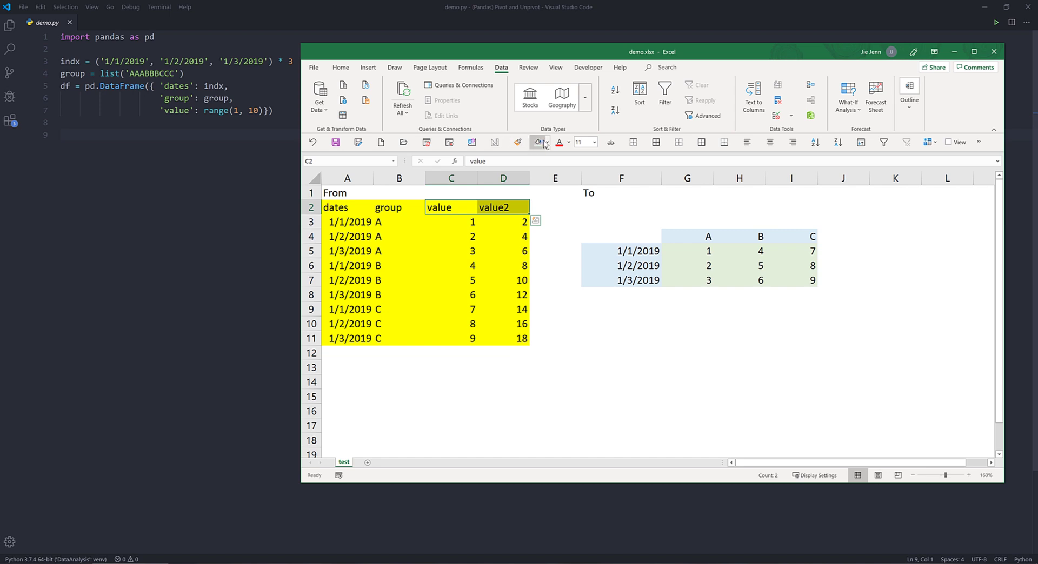
click(547, 142)
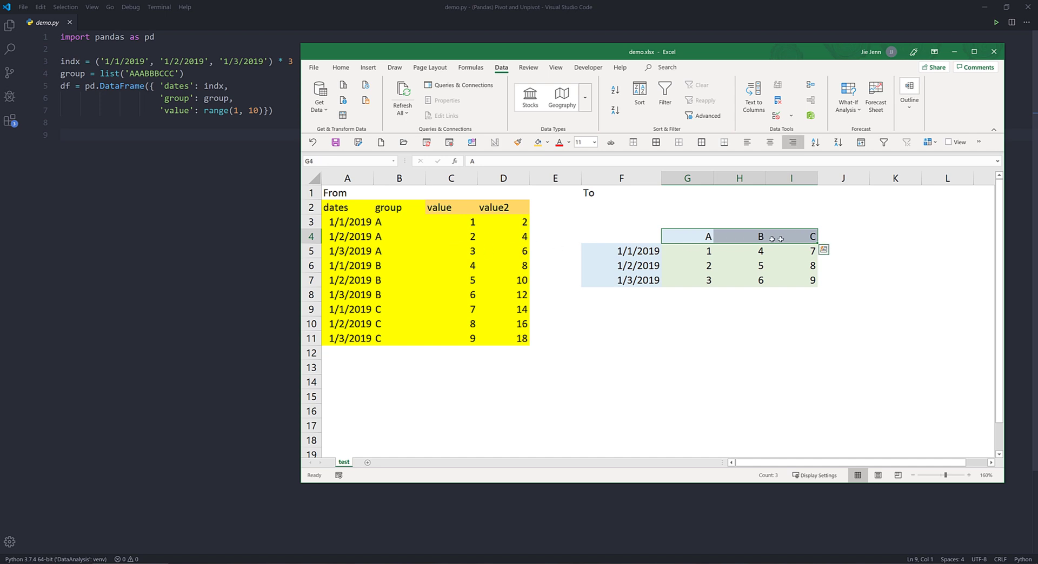
- Point out the To table's A, B, C group columns, dates and first pivoted value
click(637, 250)
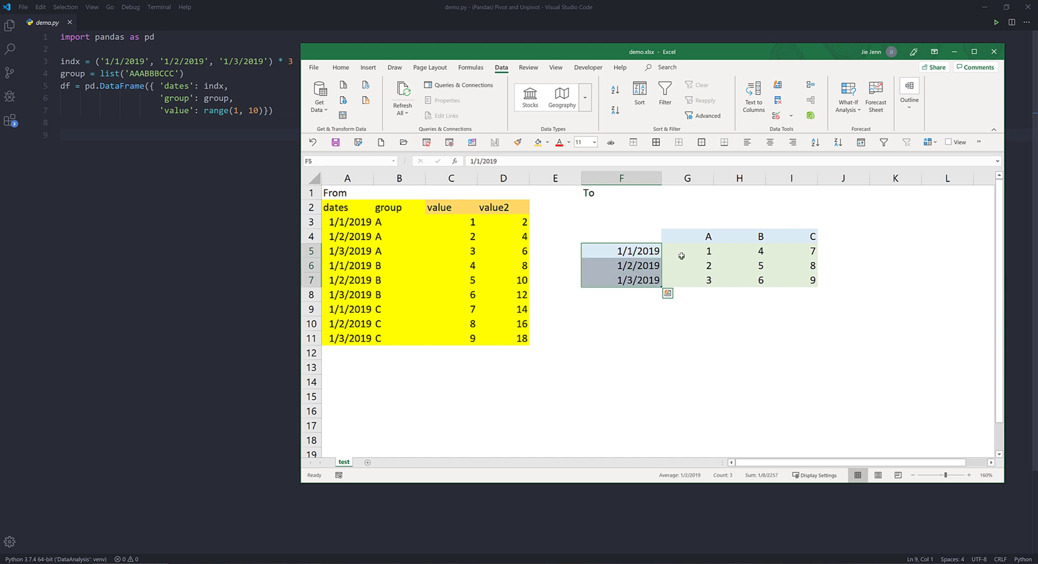
click(686, 251)
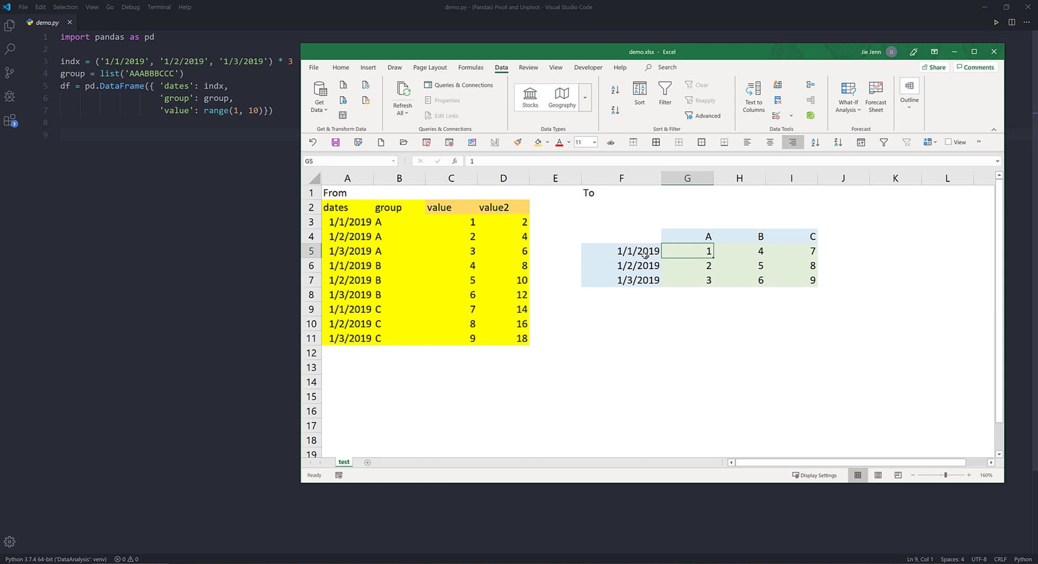
click(638, 251)
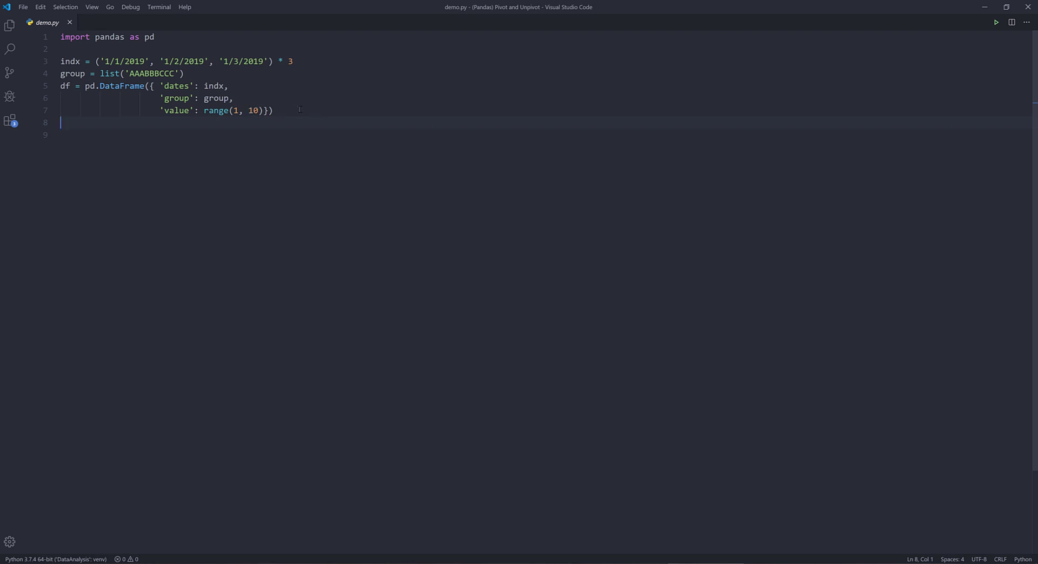
mouse_move(260, 145)
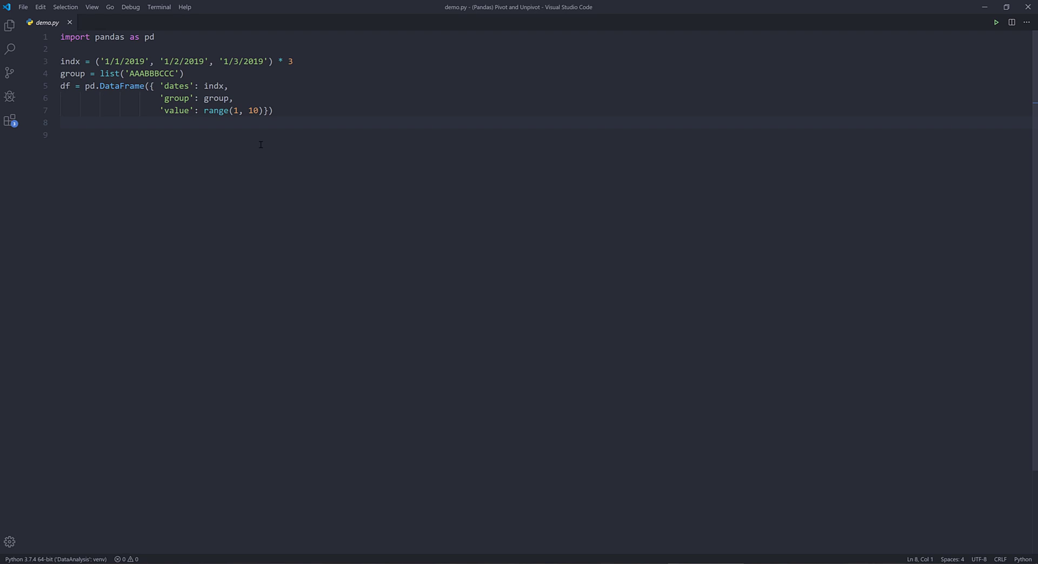
mouse_move(265, 137)
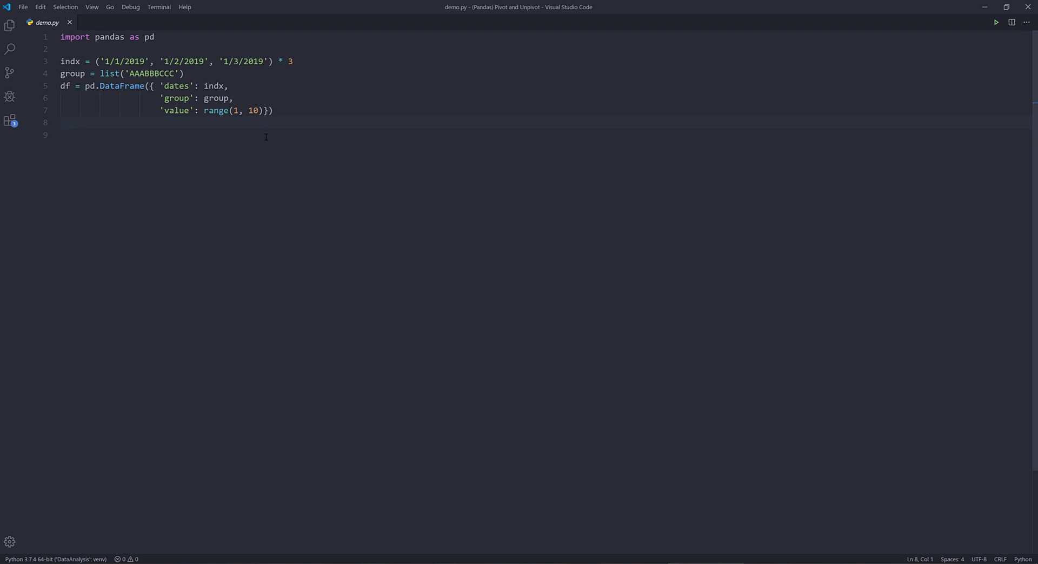
mouse_move(386, 508)
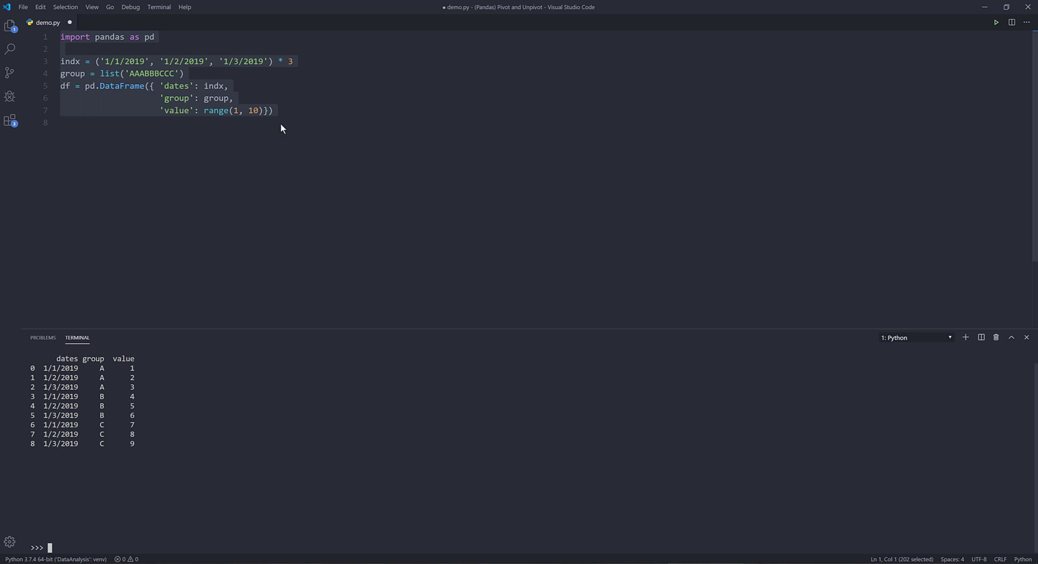
- Deselect the code and insert blank lines after line 7 of the script
click(265, 110)
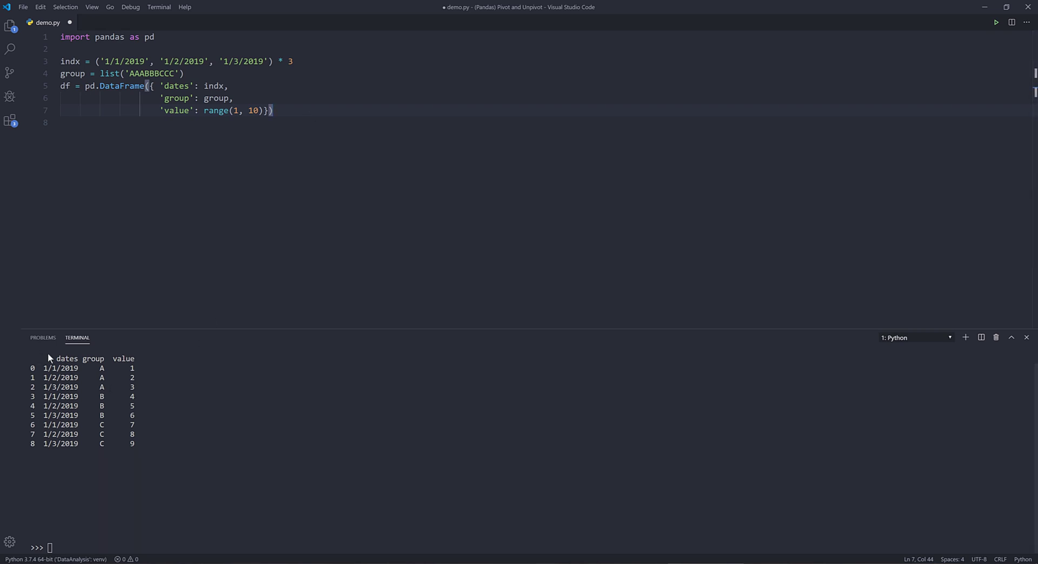
mouse_move(263, 173)
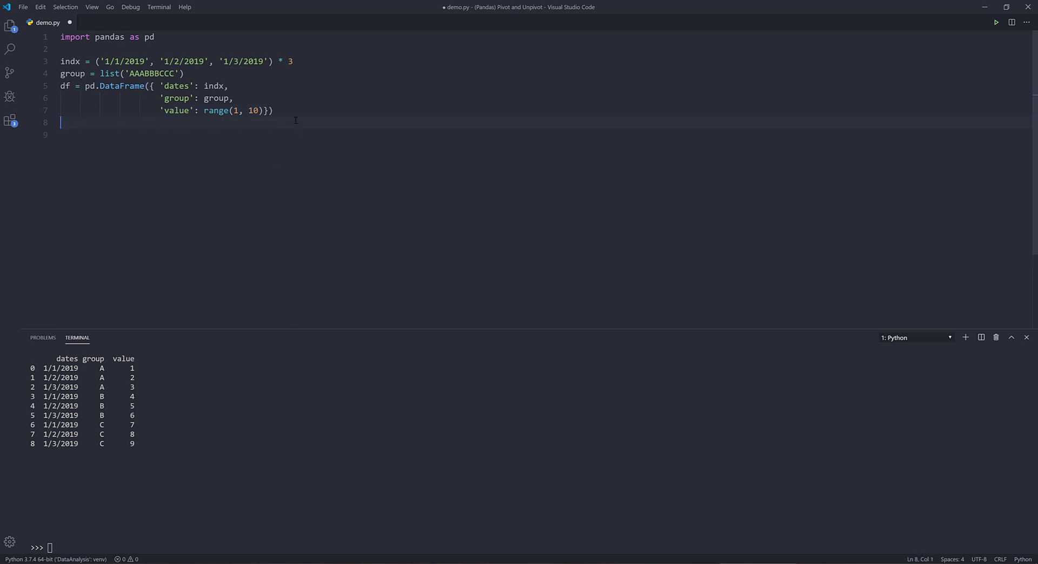
key(enter)
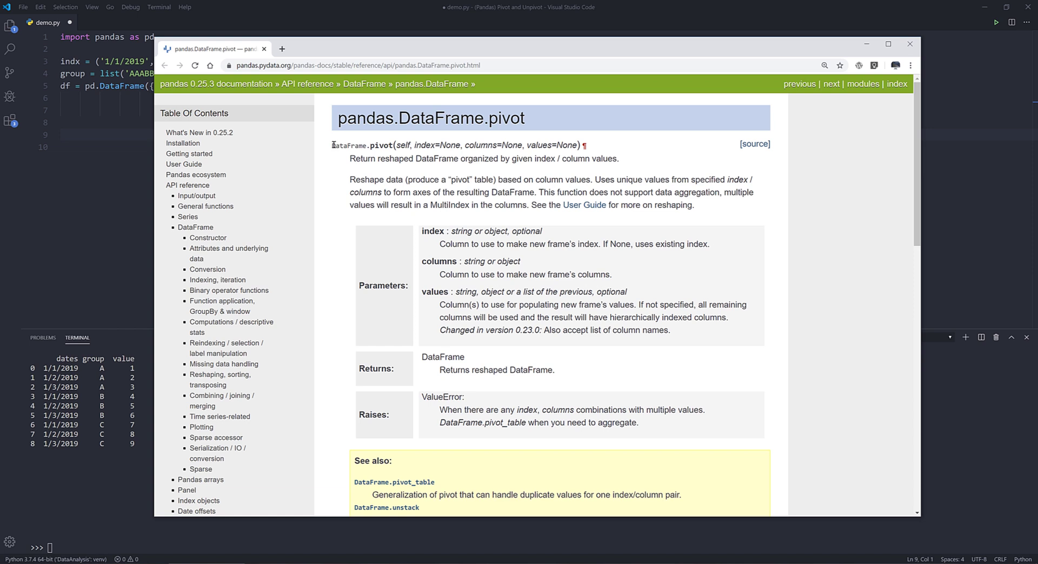
- Review the pivot signature's index default and parameters, then return to the script
double_click(349, 145)
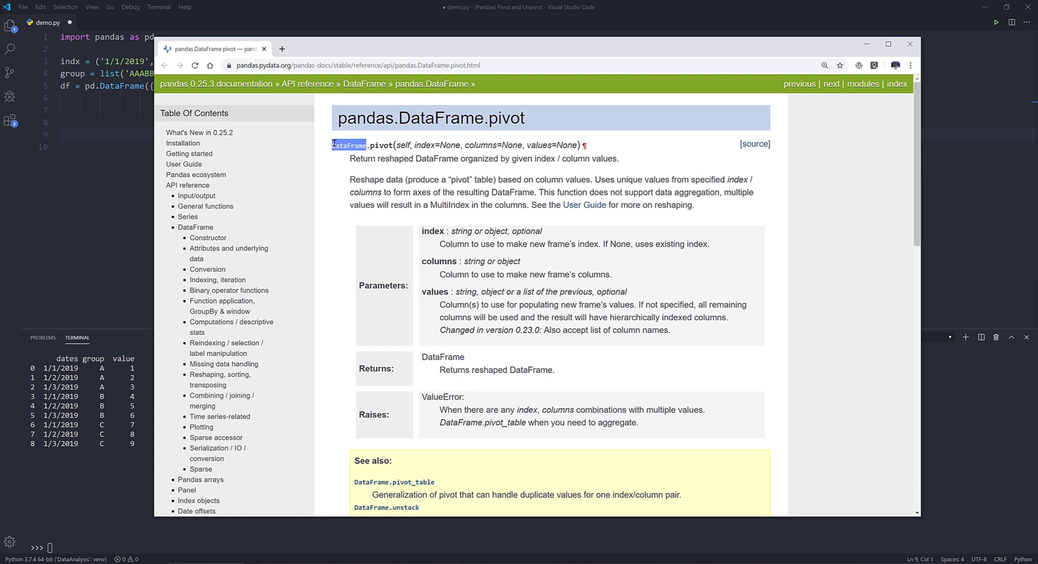
double_click(380, 145)
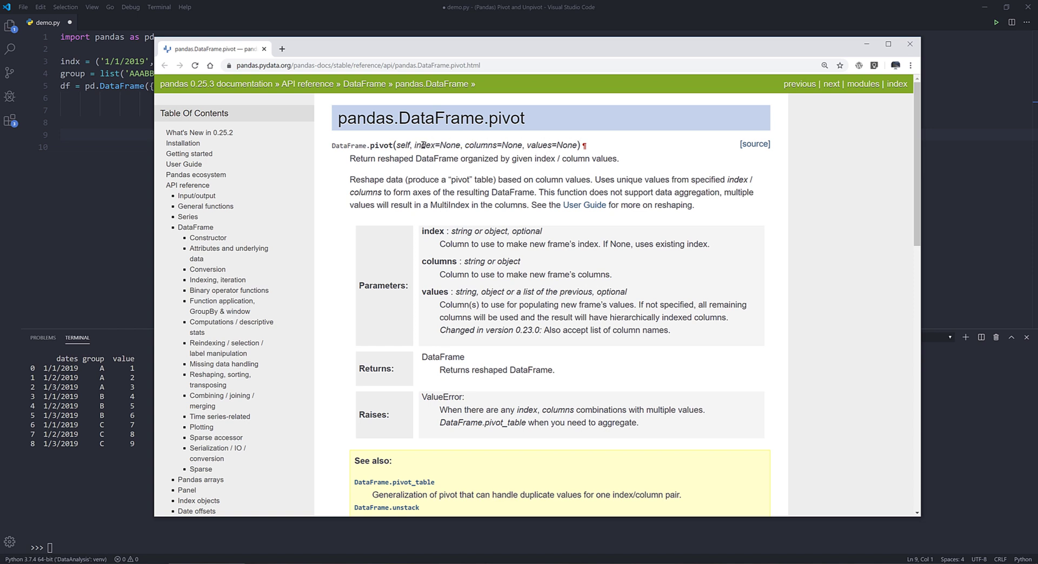
drag(414, 145, 578, 145)
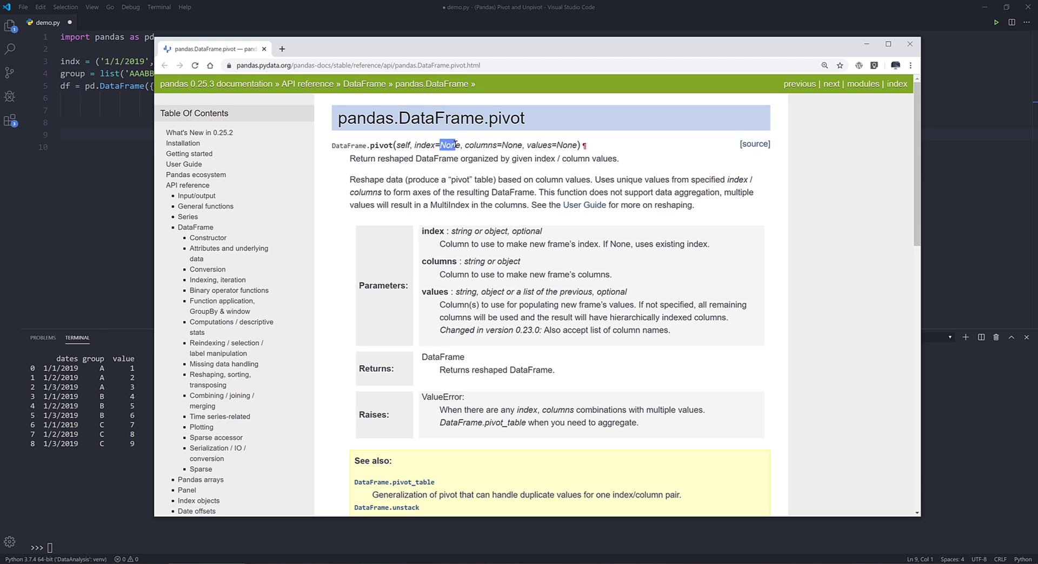
scroll(down, 3)
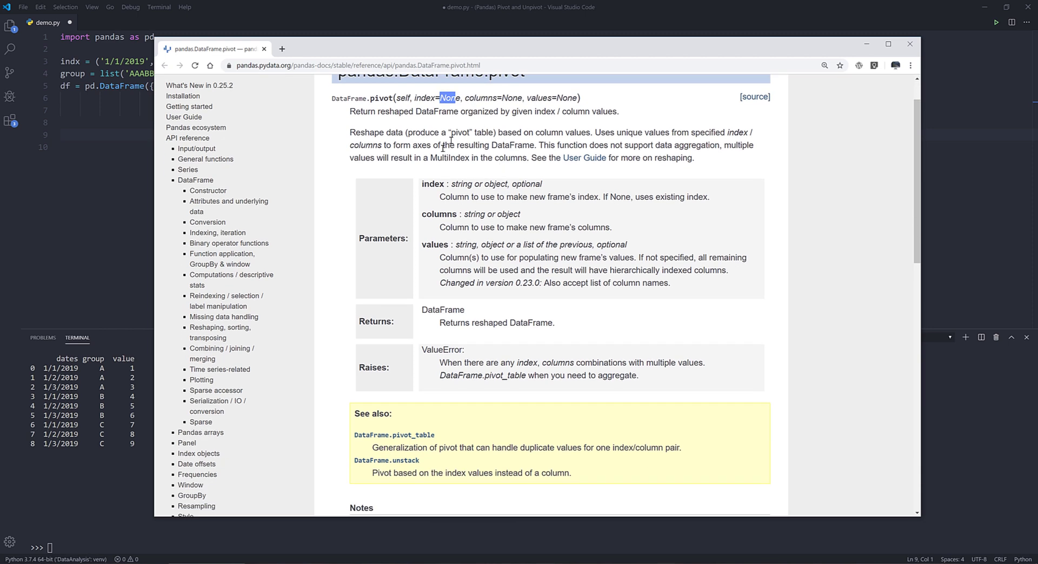
scroll(down, 3)
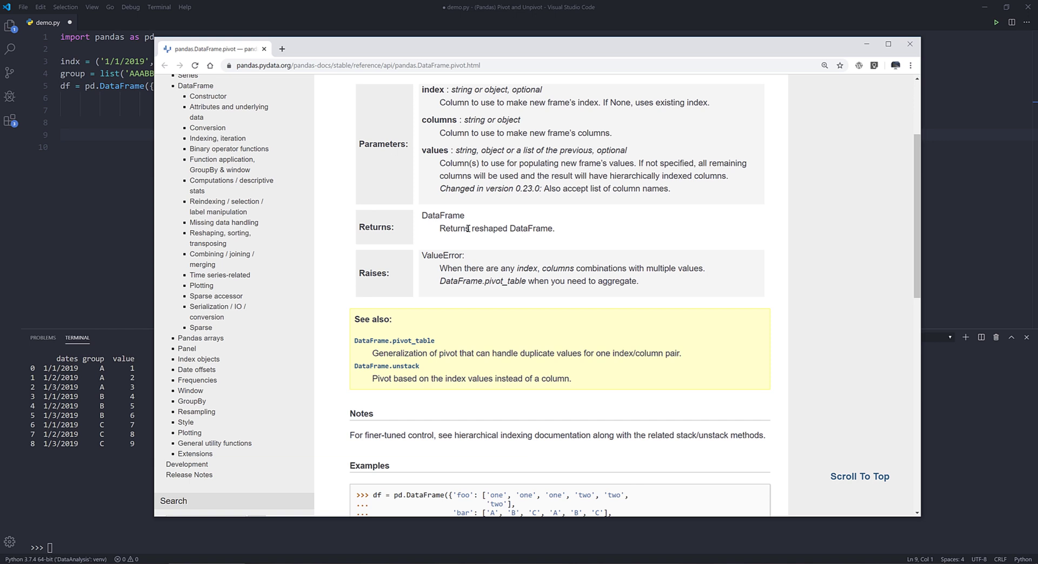
mouse_move(554, 239)
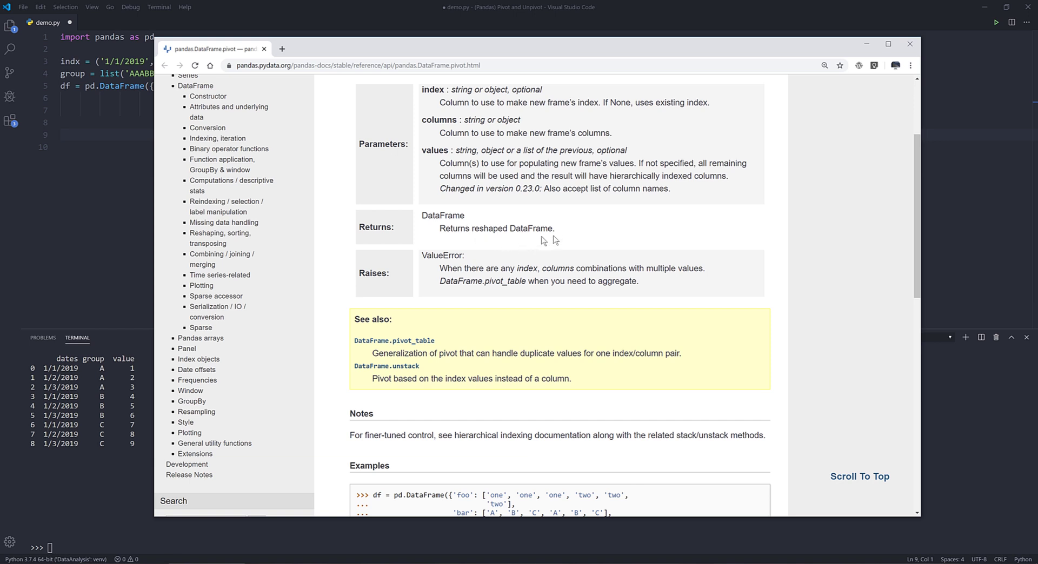
mouse_move(528, 222)
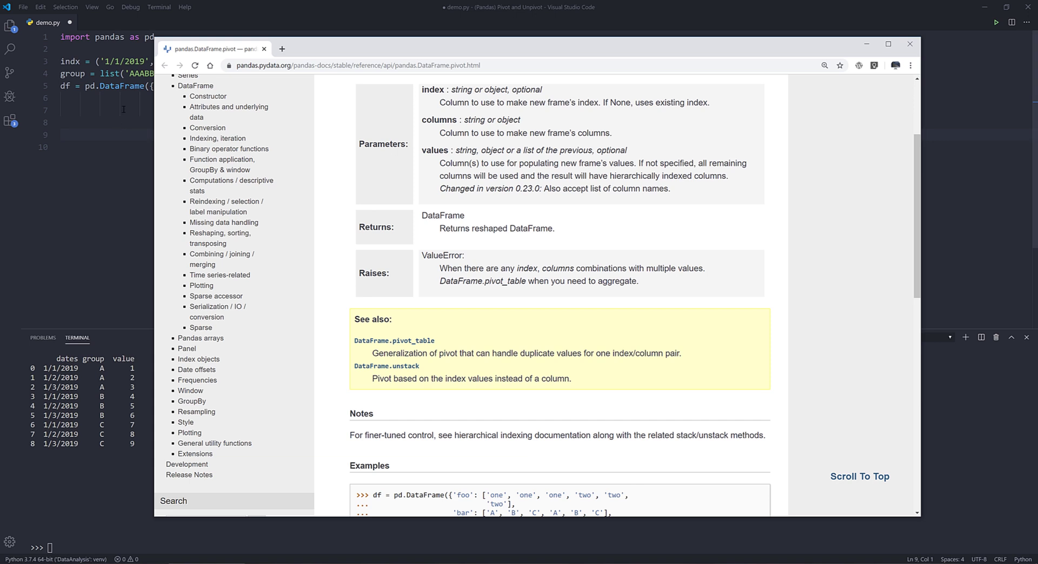
click(909, 43)
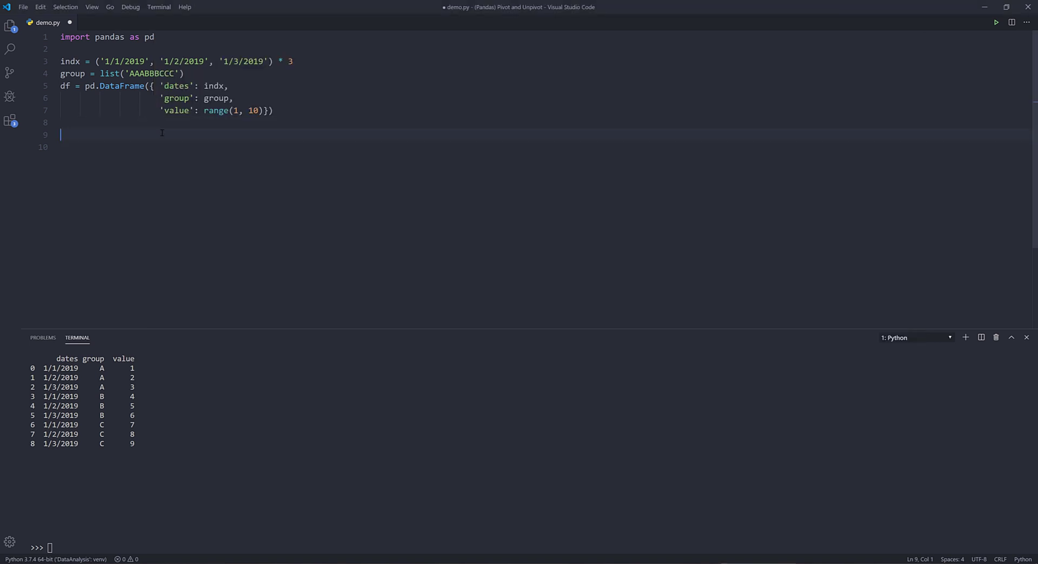
- Type df.pivot(index='dates', on line 9
text(df)
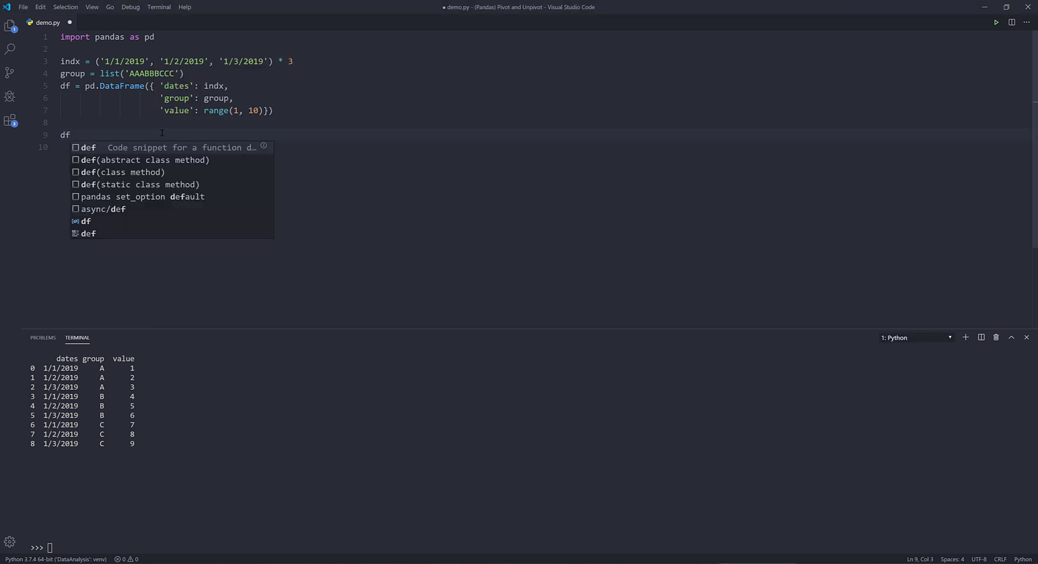
text(.)
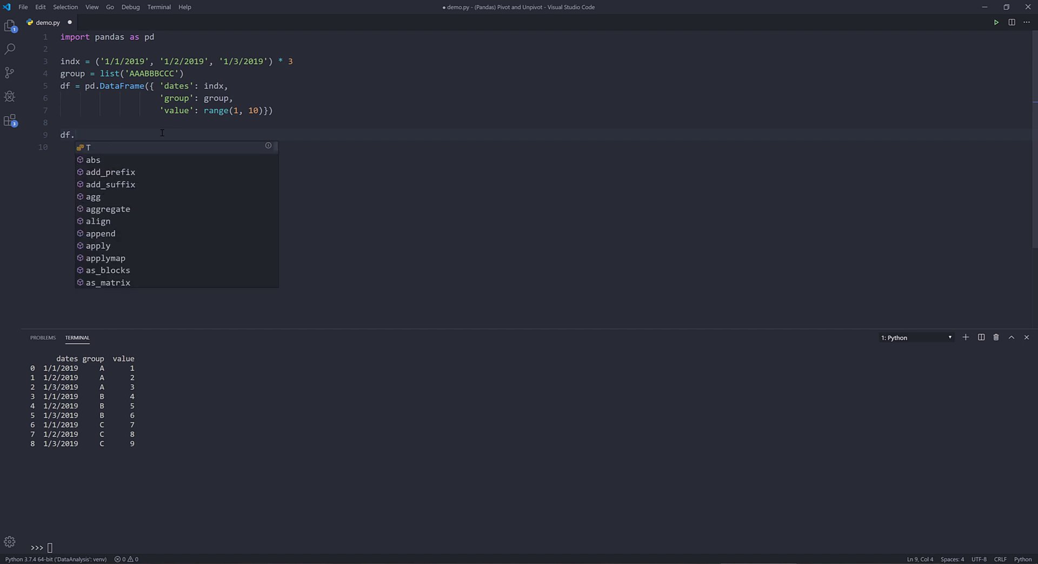
text(p)
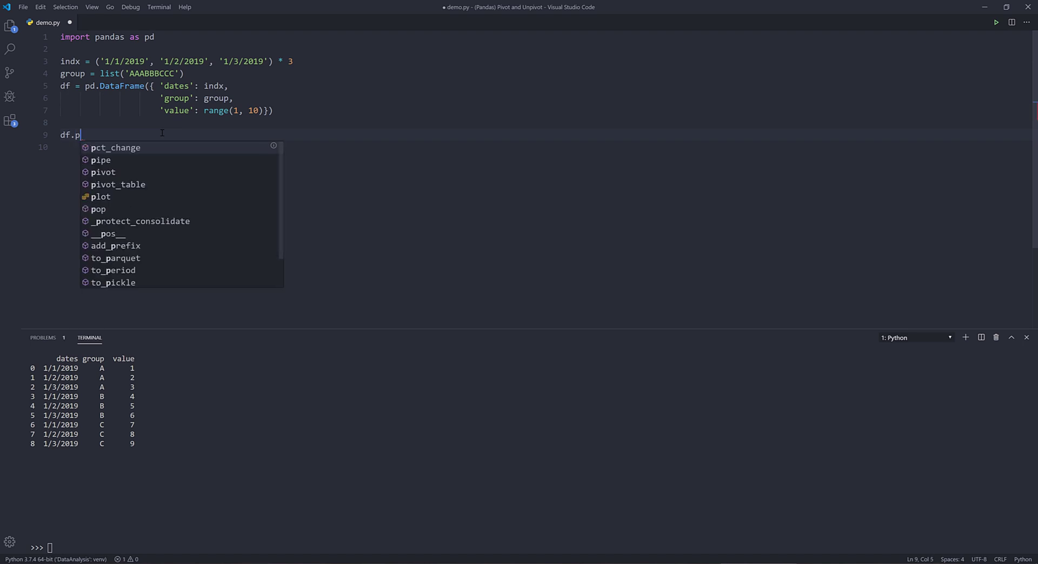
text(ivot()
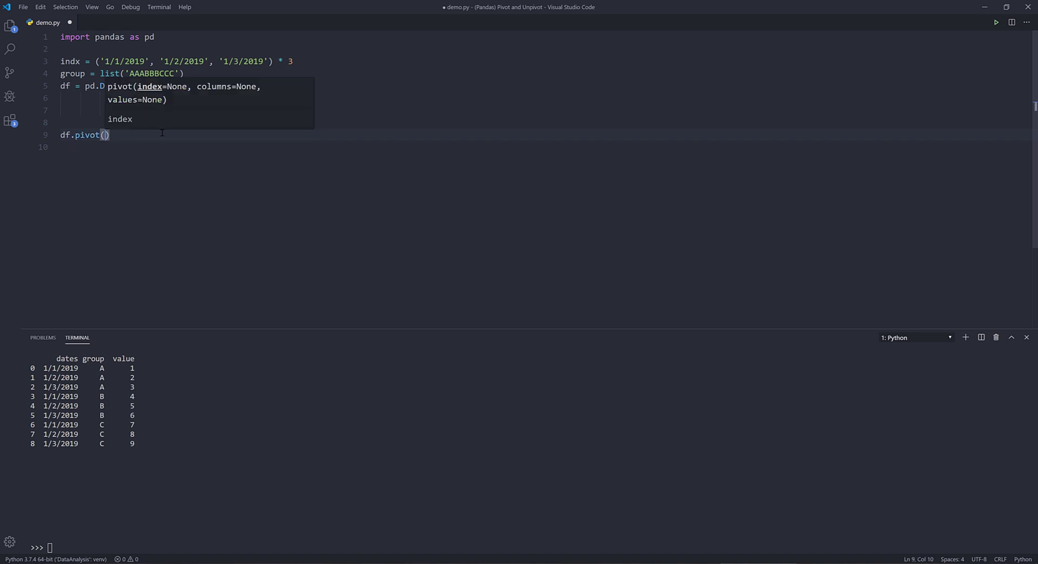
text(index=)
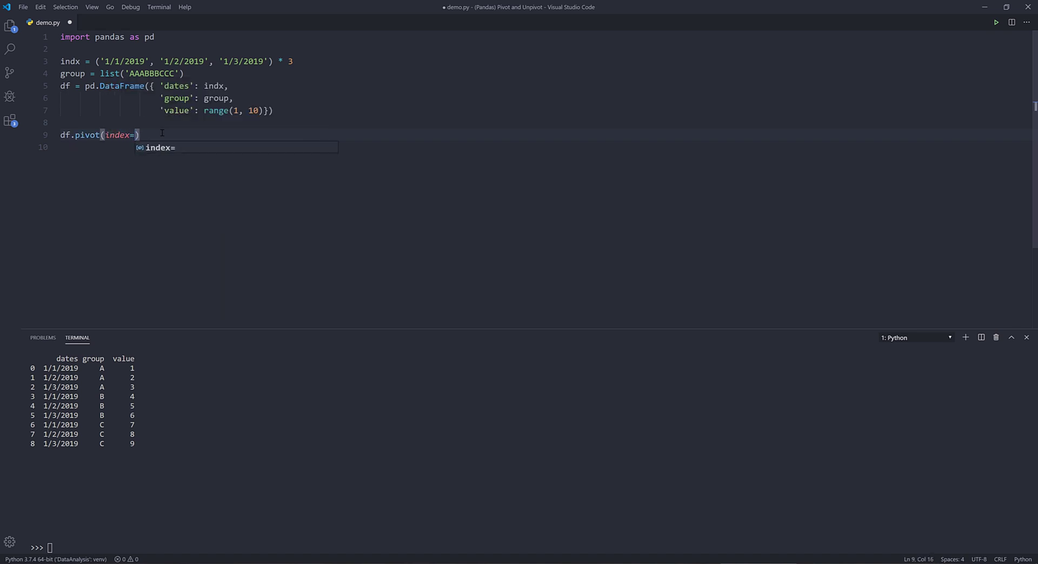
text('')
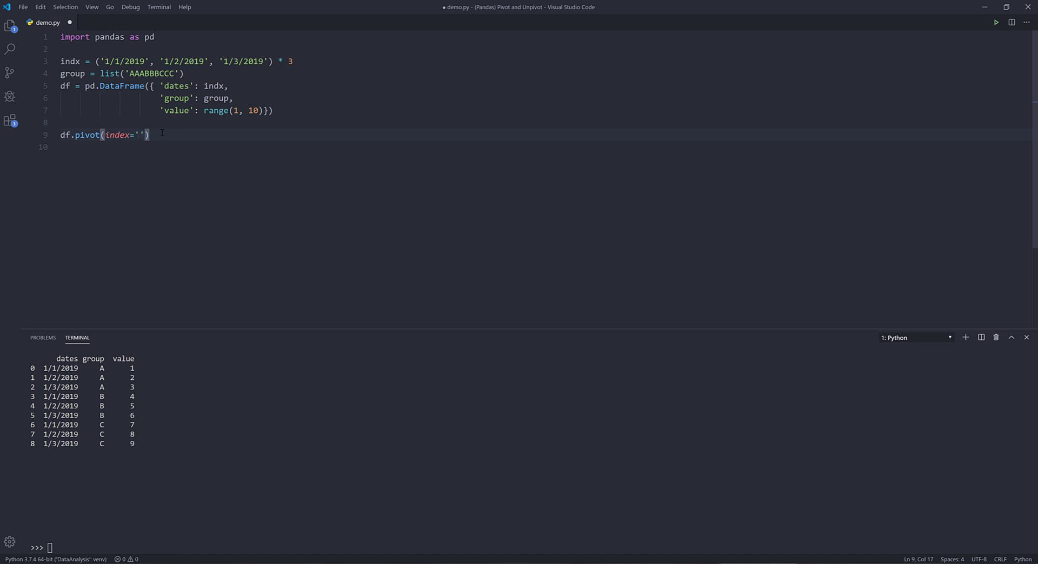
text(dates)
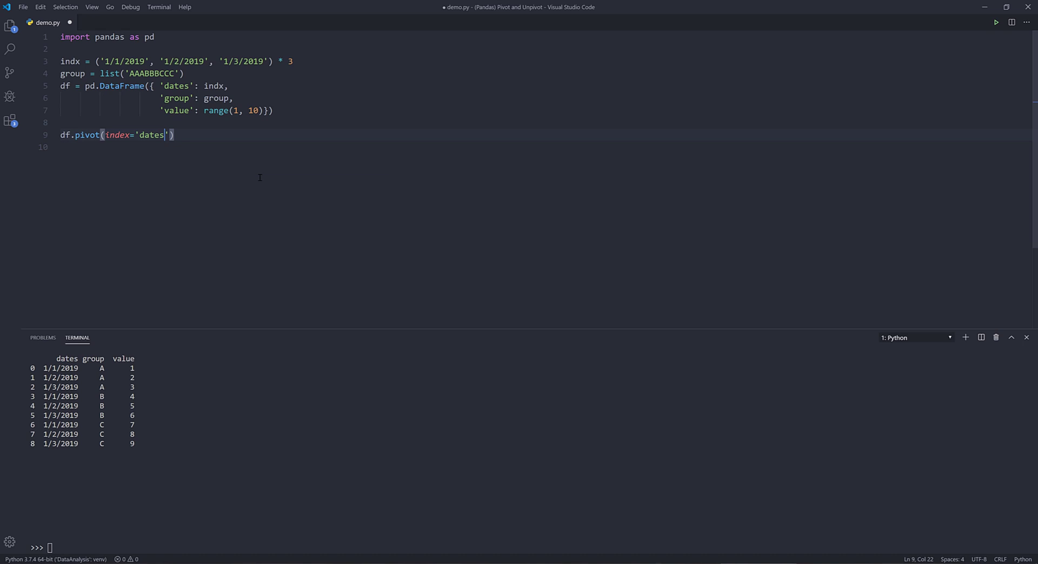
text(,)
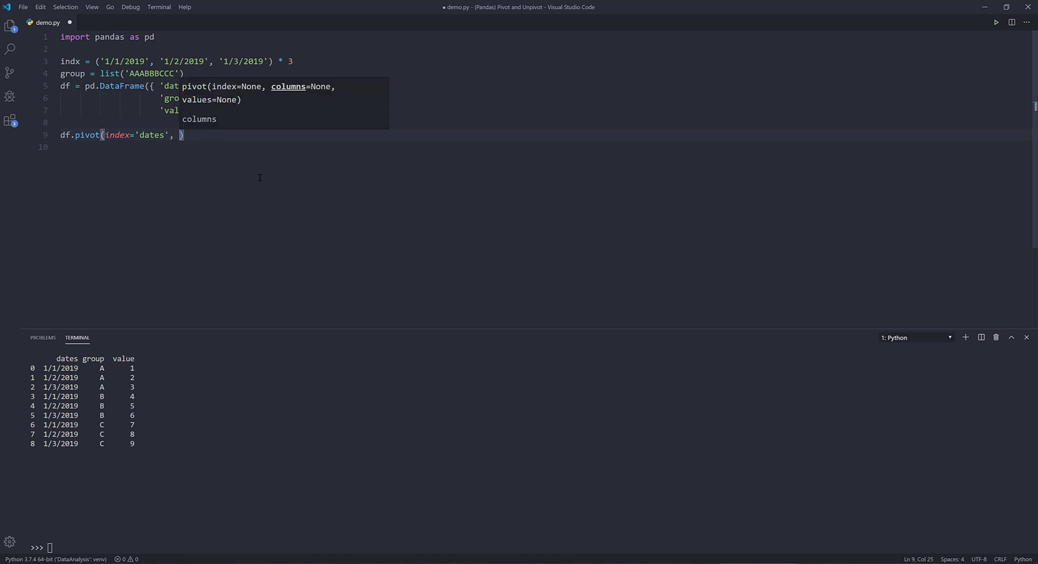
- Add columns='group' and begin the values argument, comparing with Excel's value grid
text(column)
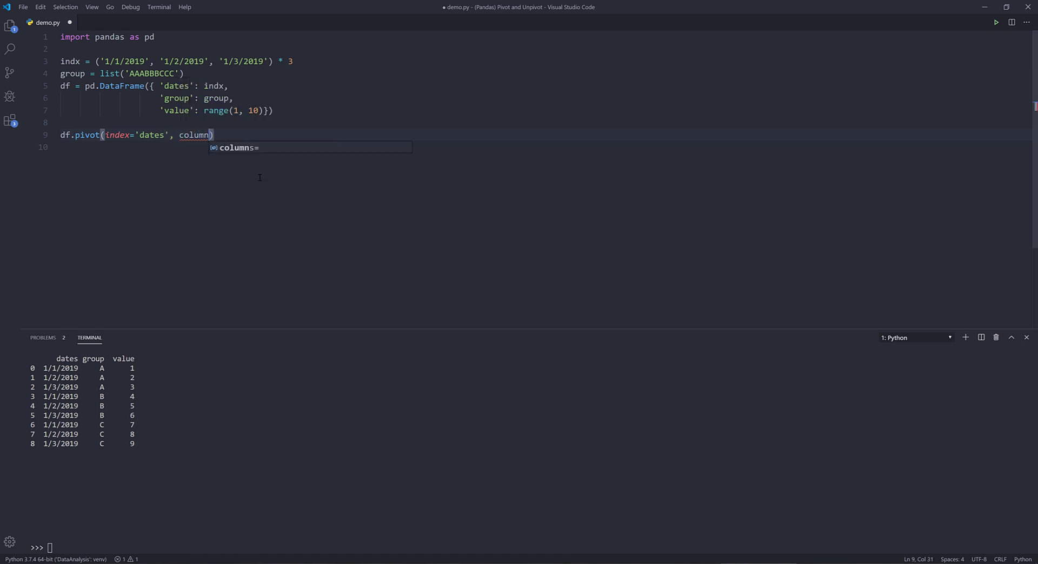
text(=)
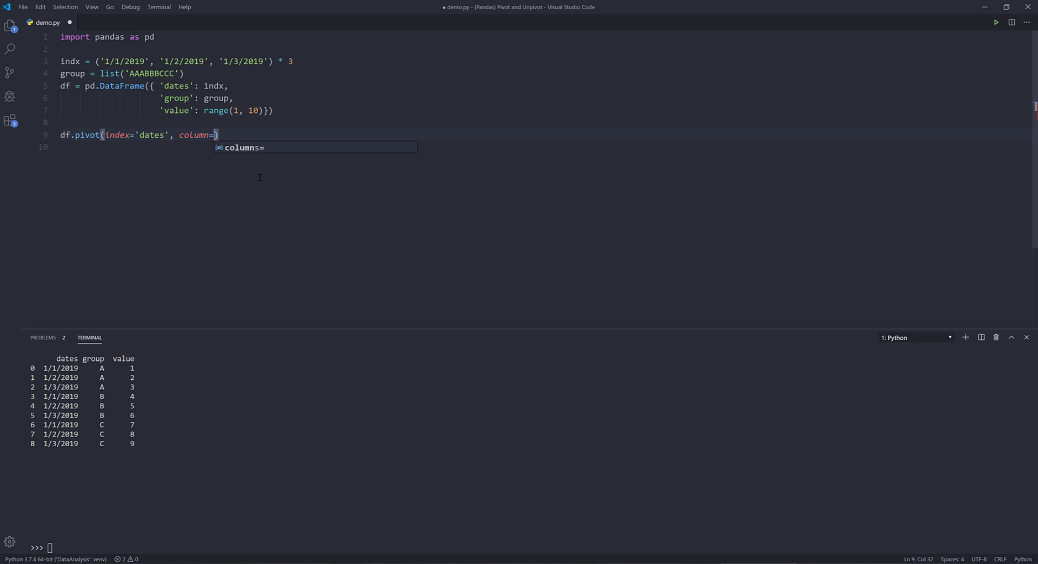
text('grou)
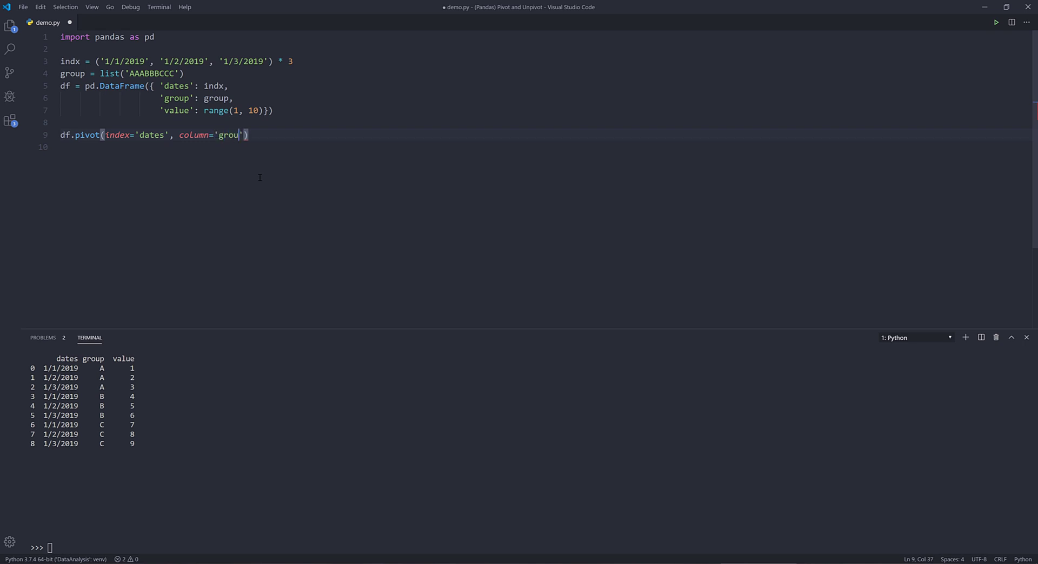
text(p)
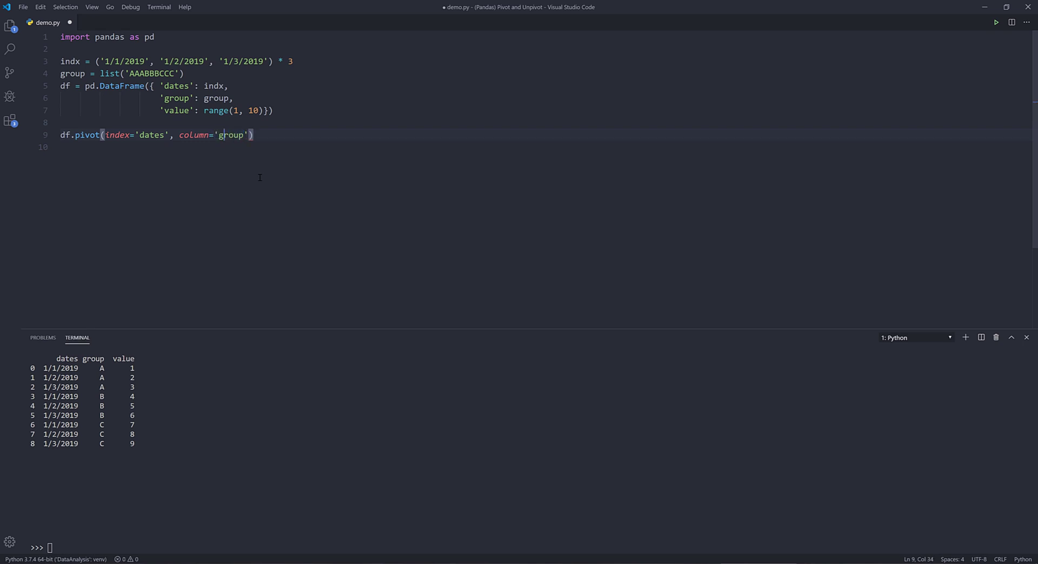
text(s)
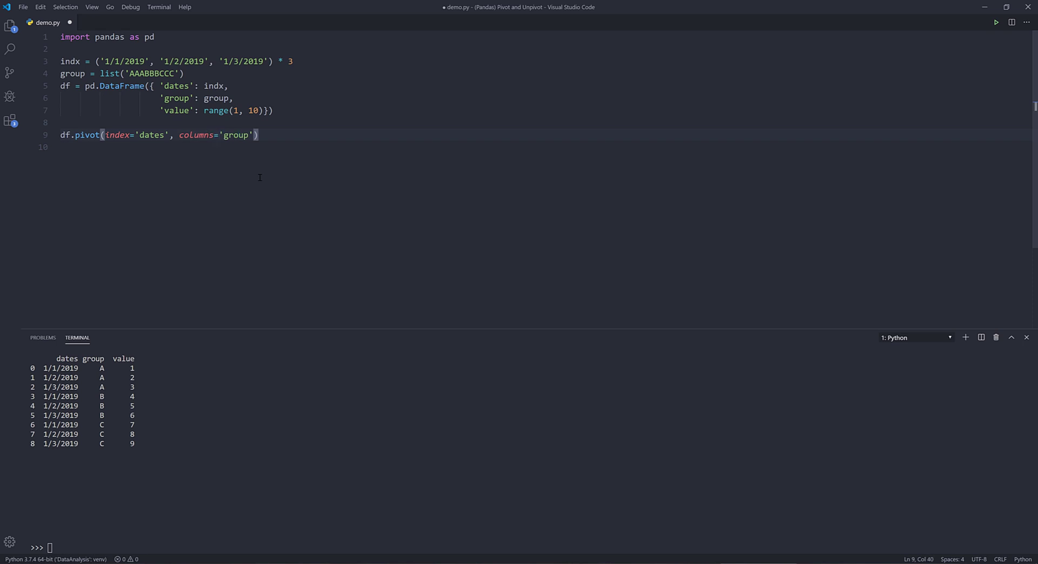
text(", ")
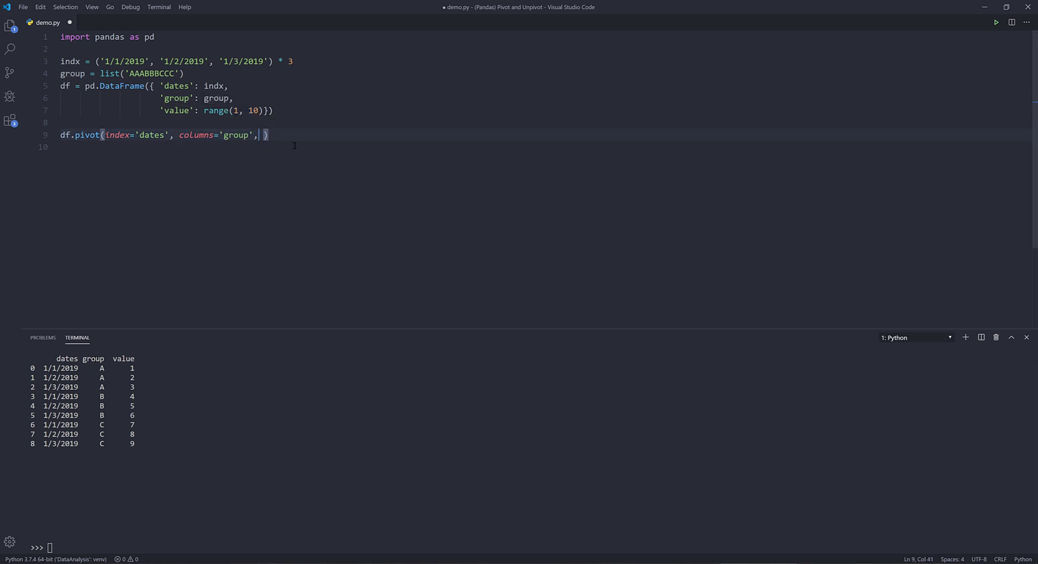
text(values=)
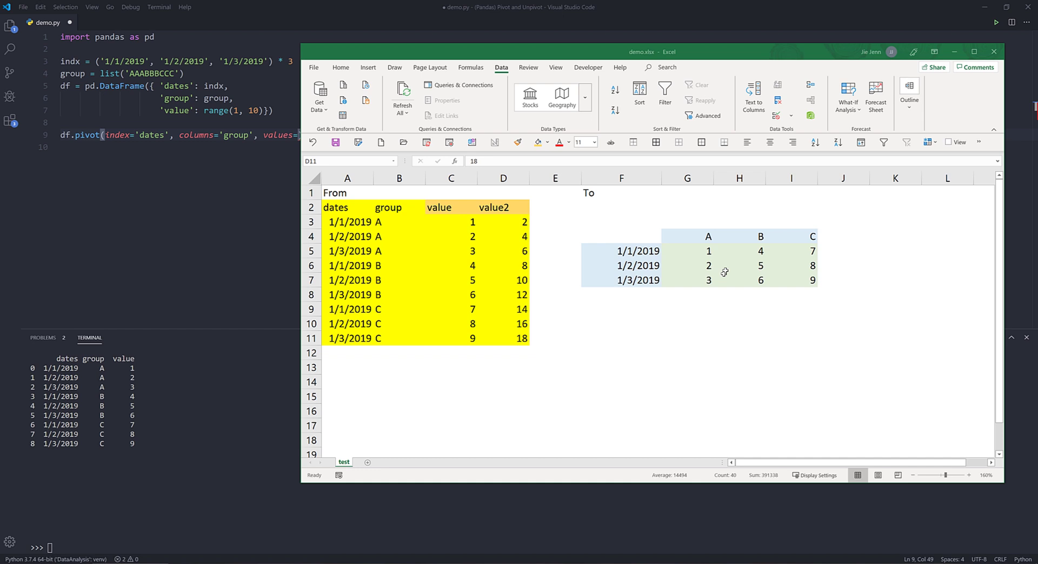
drag(686, 251, 790, 280)
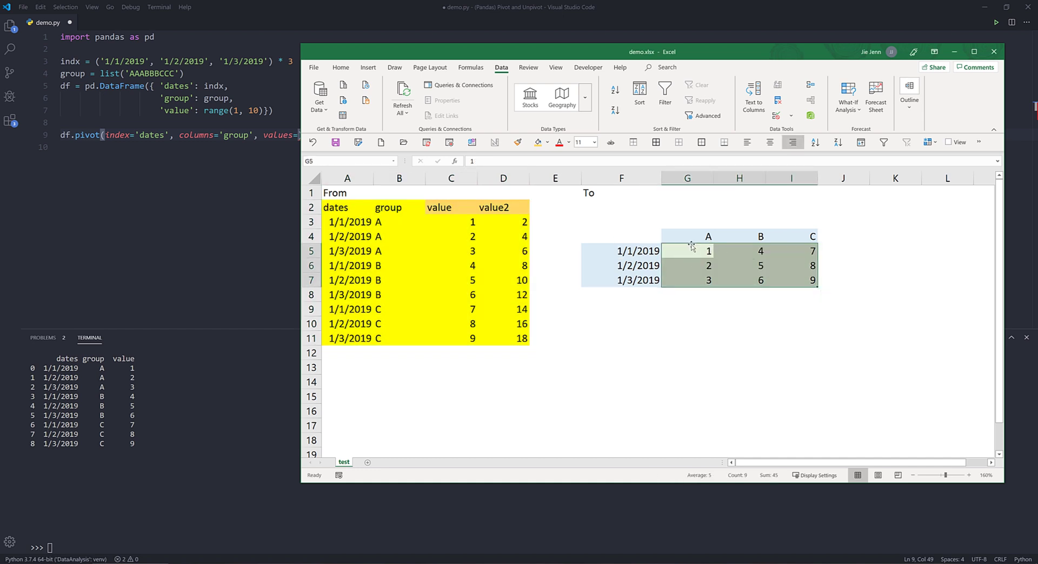
mouse_move(688, 247)
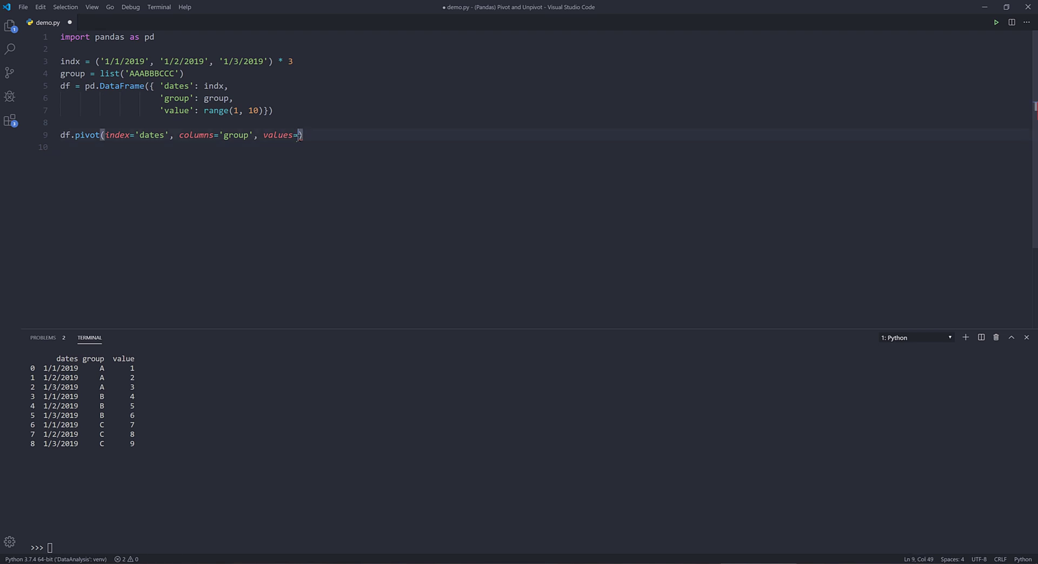
- Complete values='value' and select the pivoted assignment line
text('value')
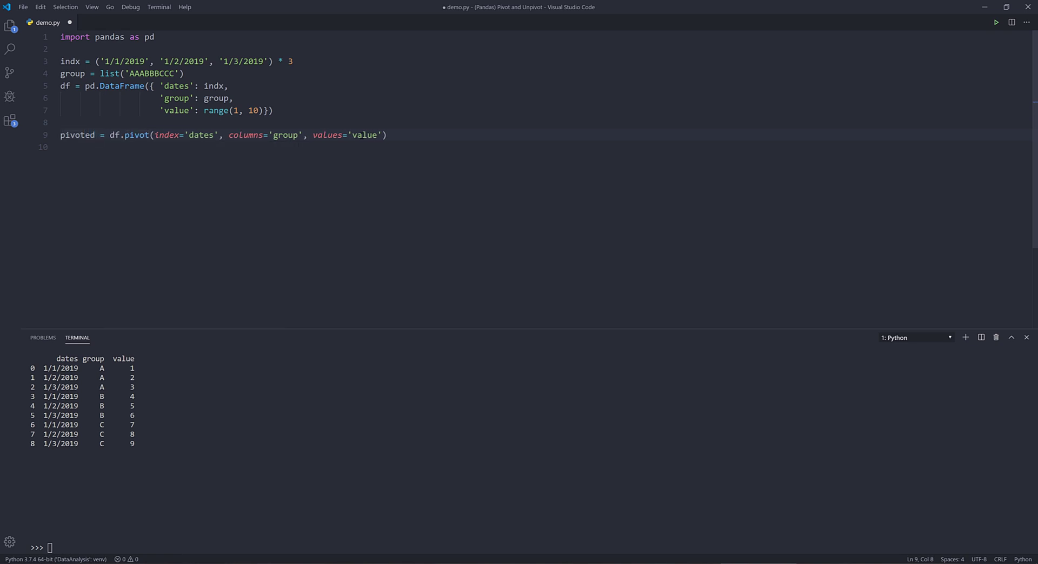
click(434, 135)
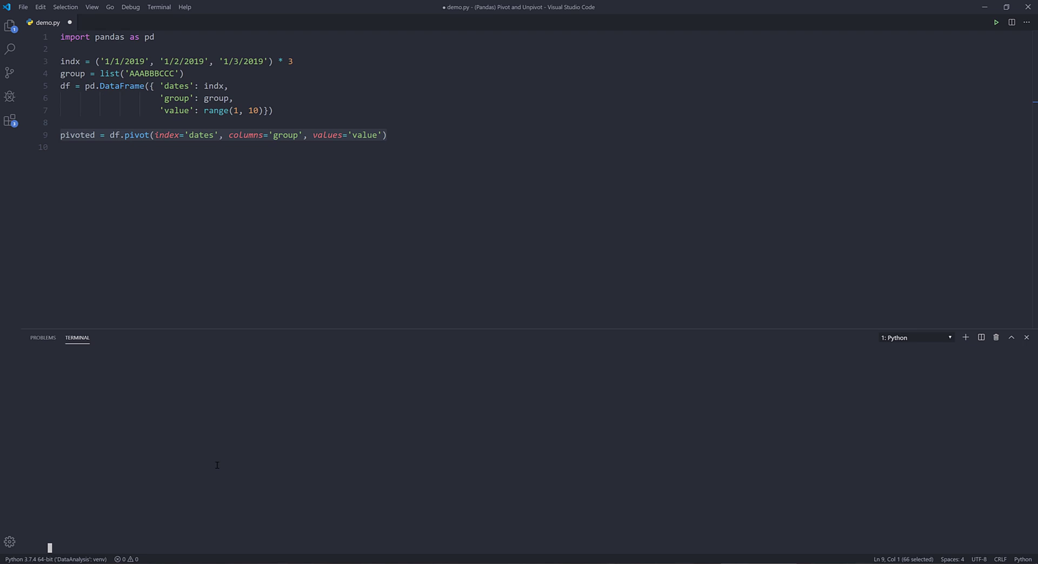
- Run print(pivoted) in the terminal and highlight the wide output rows
text(print()
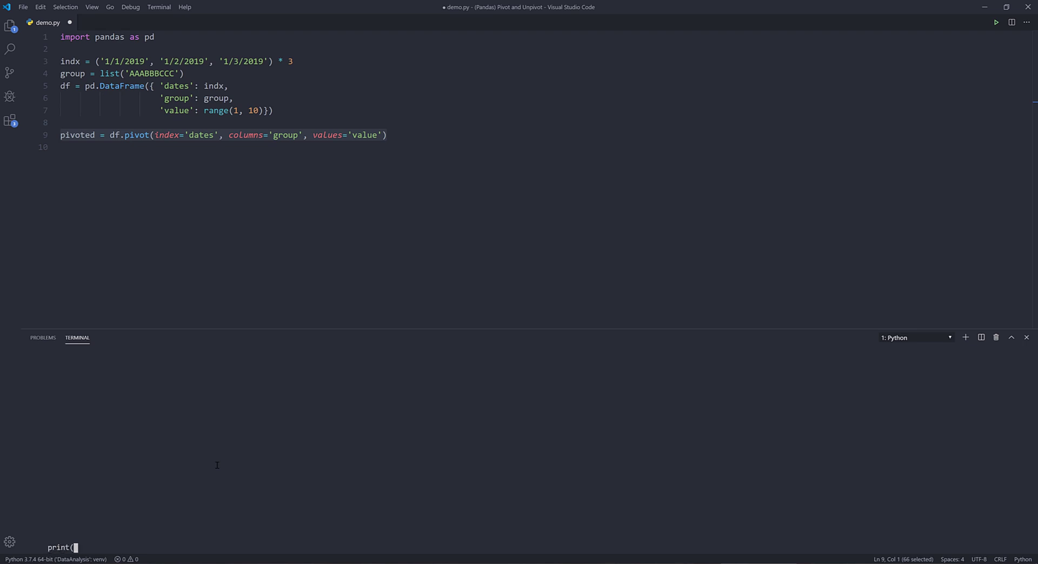
mouse_move(427, 116)
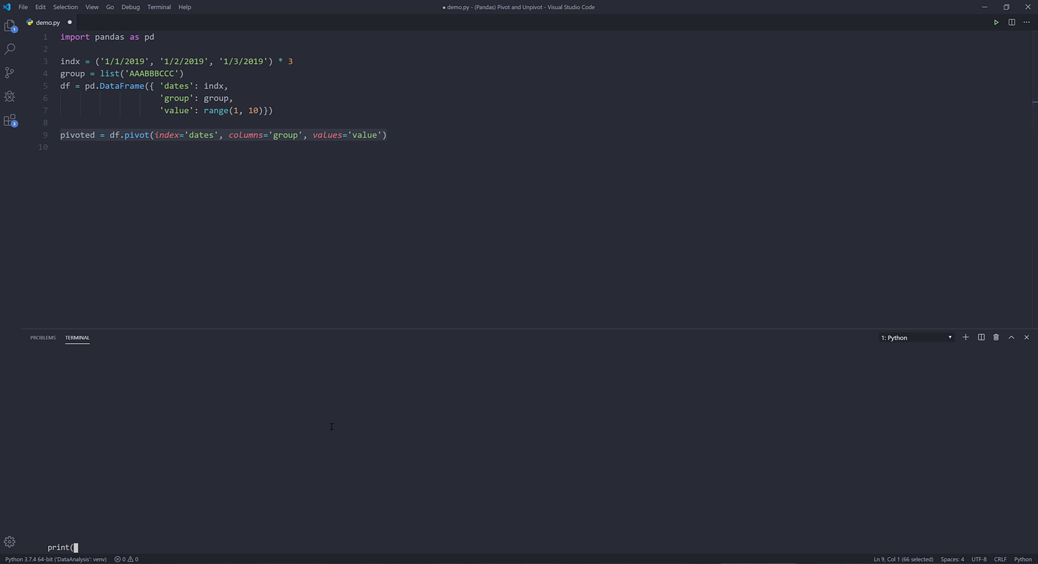
text(pivoted)
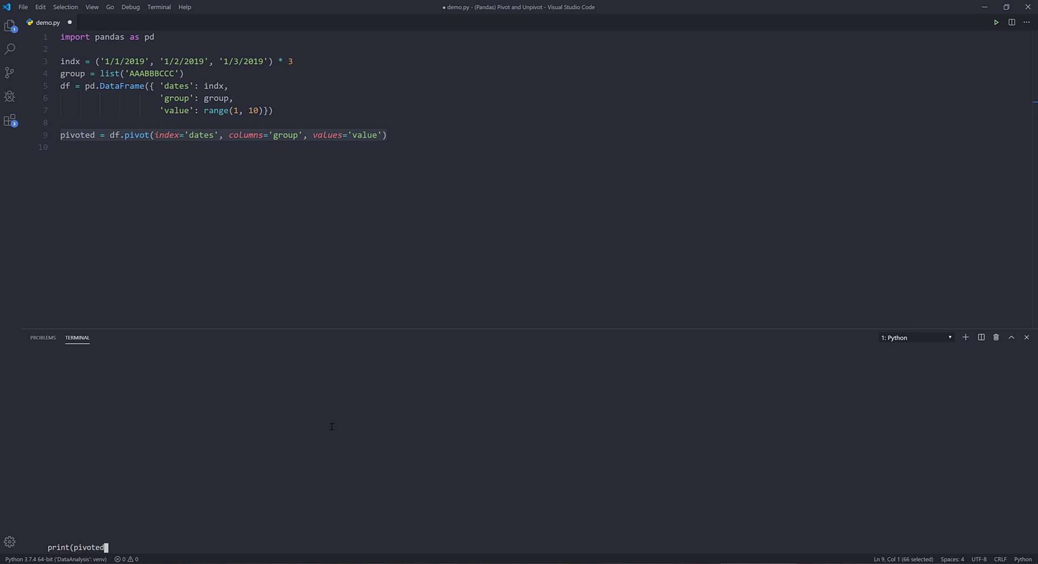
key(enter)
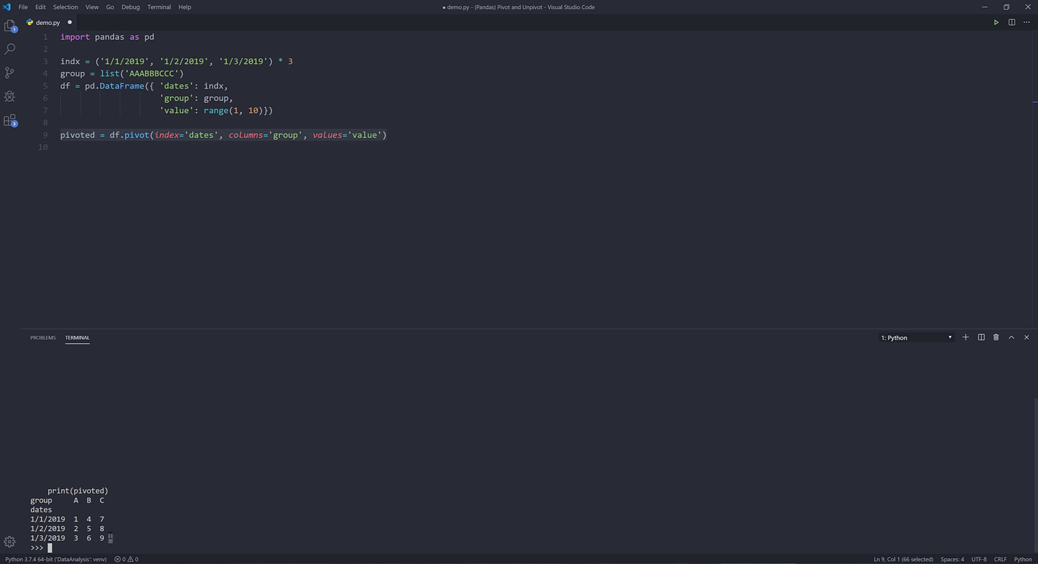
drag(32, 500, 109, 538)
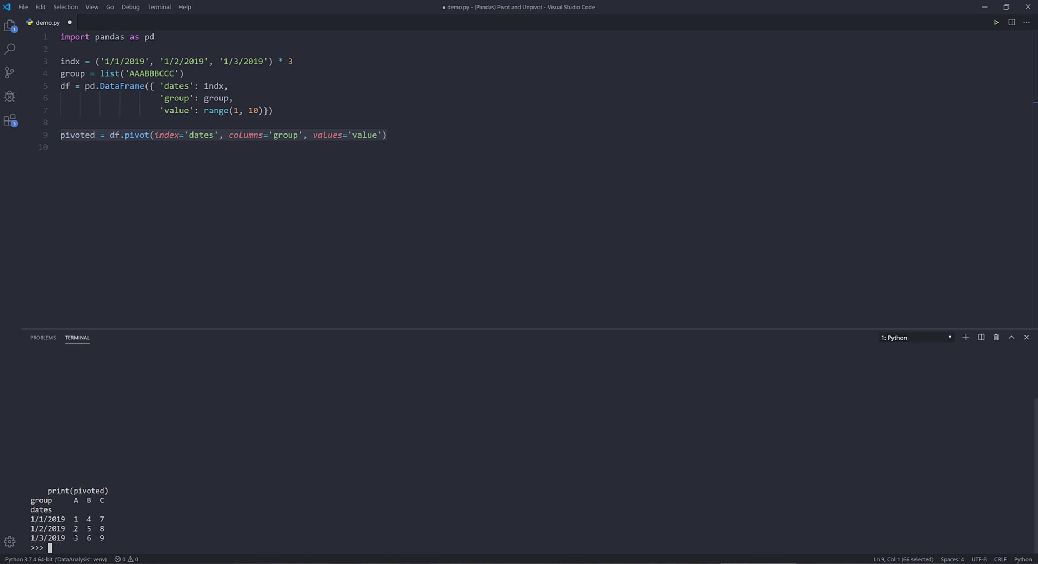
double_click(74, 519)
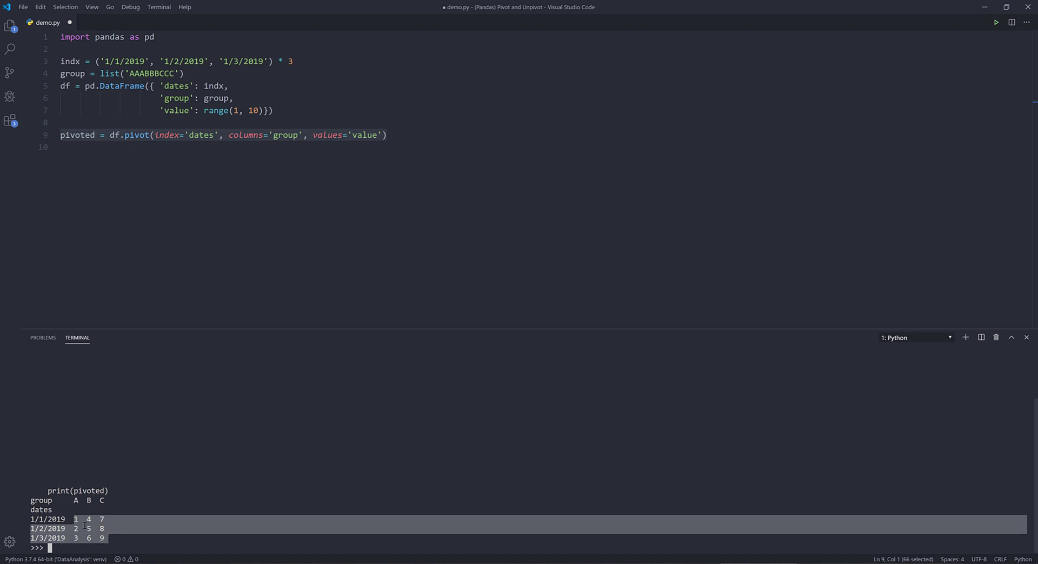
mouse_move(480, 139)
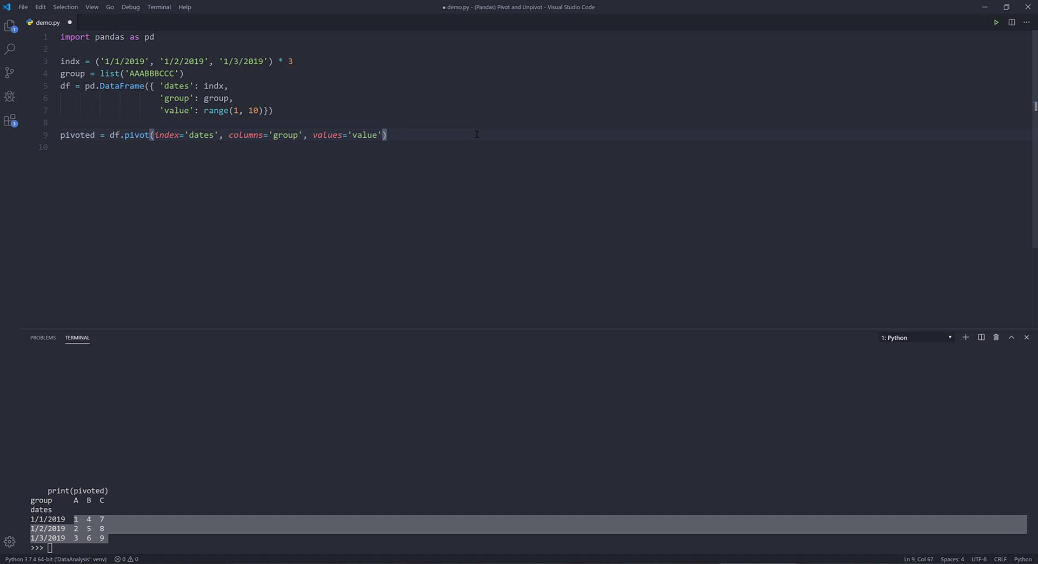
- Add a line setting df['value2'] to df['value'] * 2 below the pivot code
key(enter)
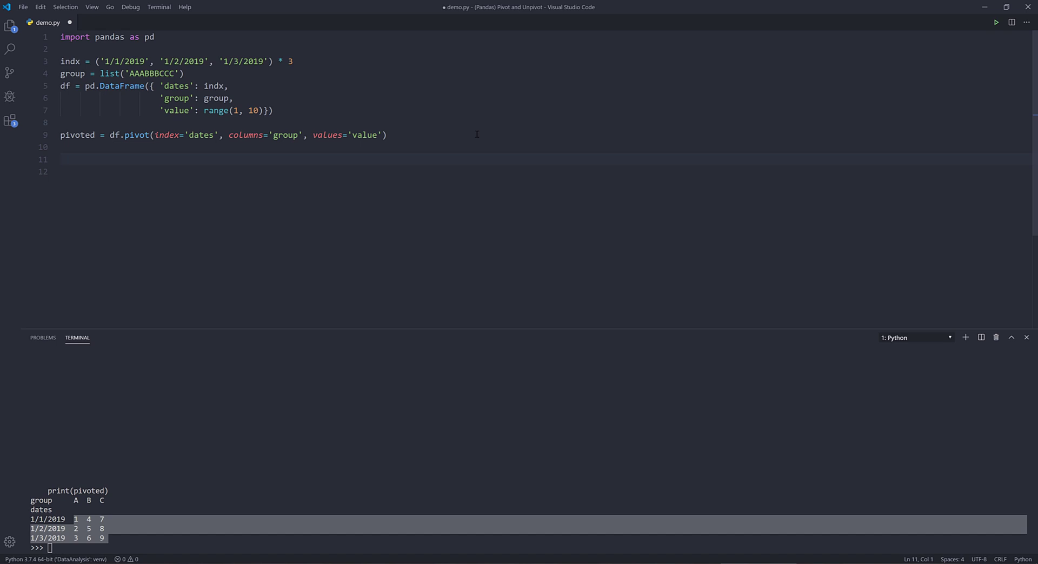
text(df['val'])
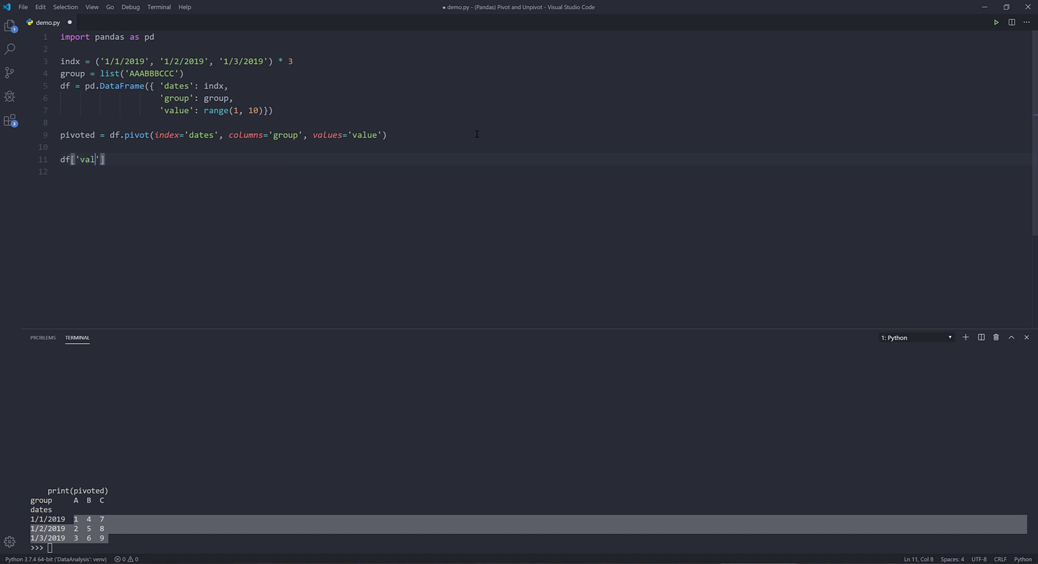
text(2)
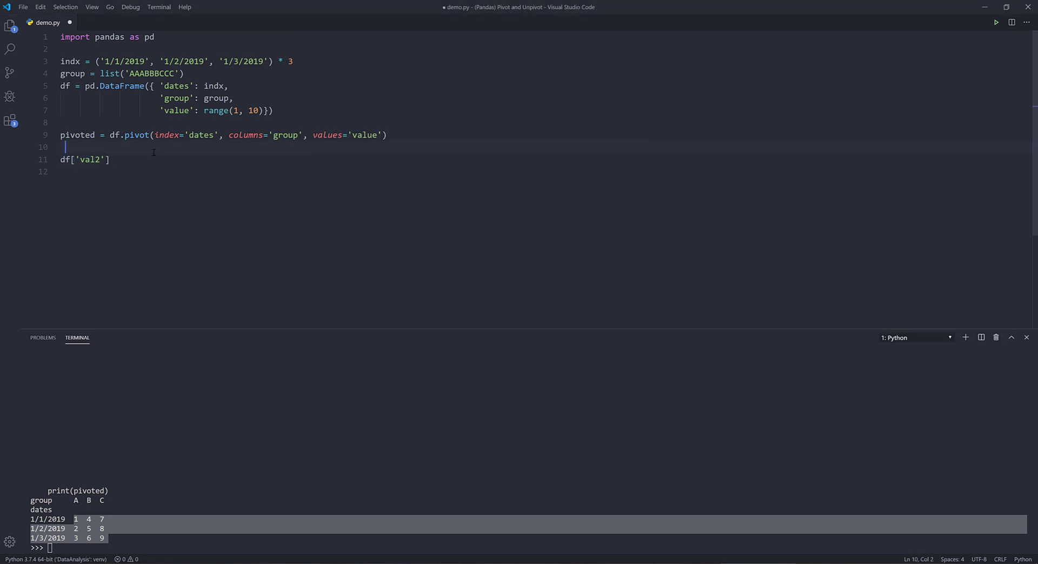
click(109, 159)
text( =)
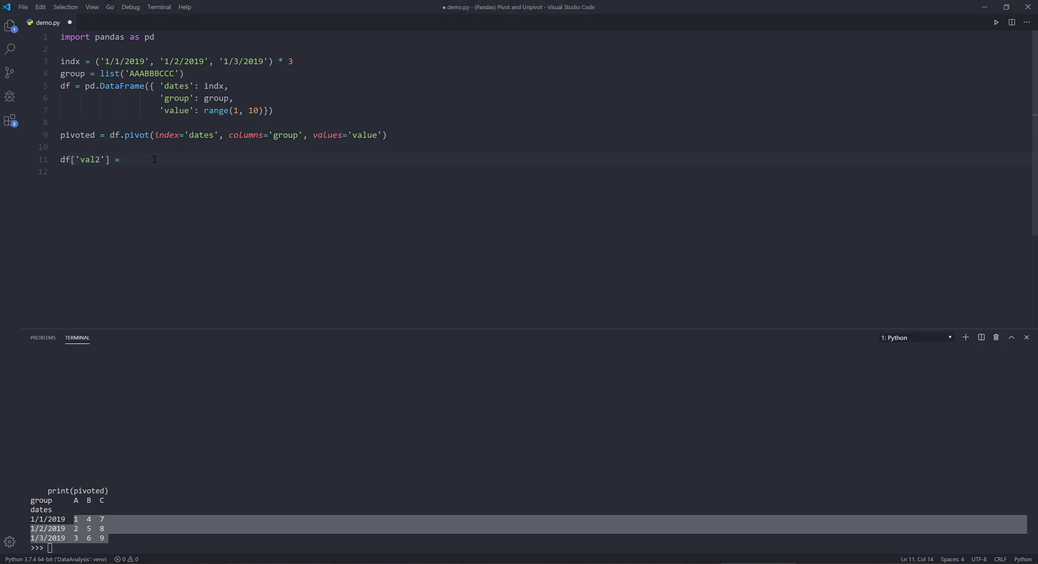
text(df[)
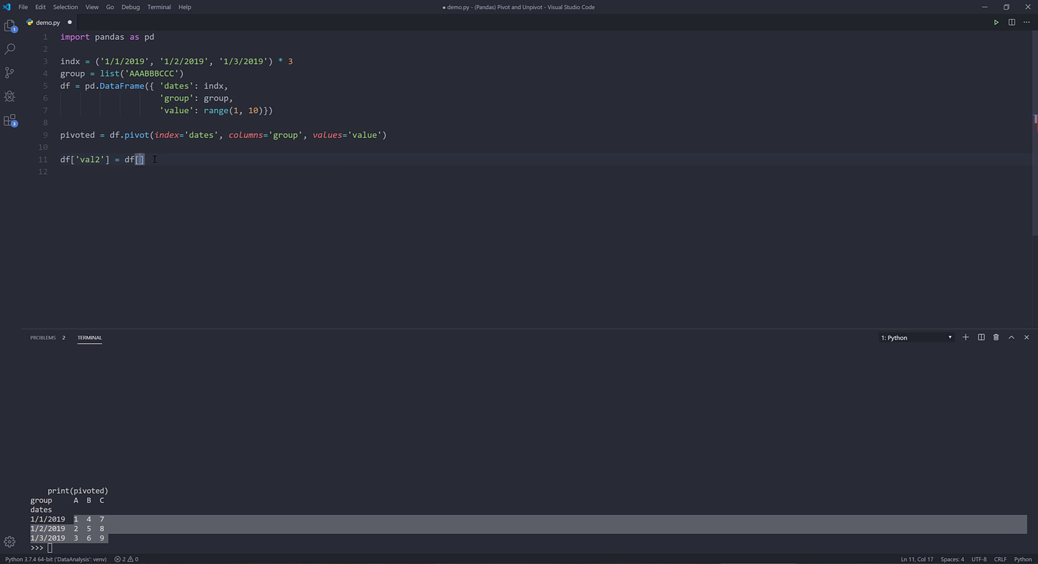
text(val')
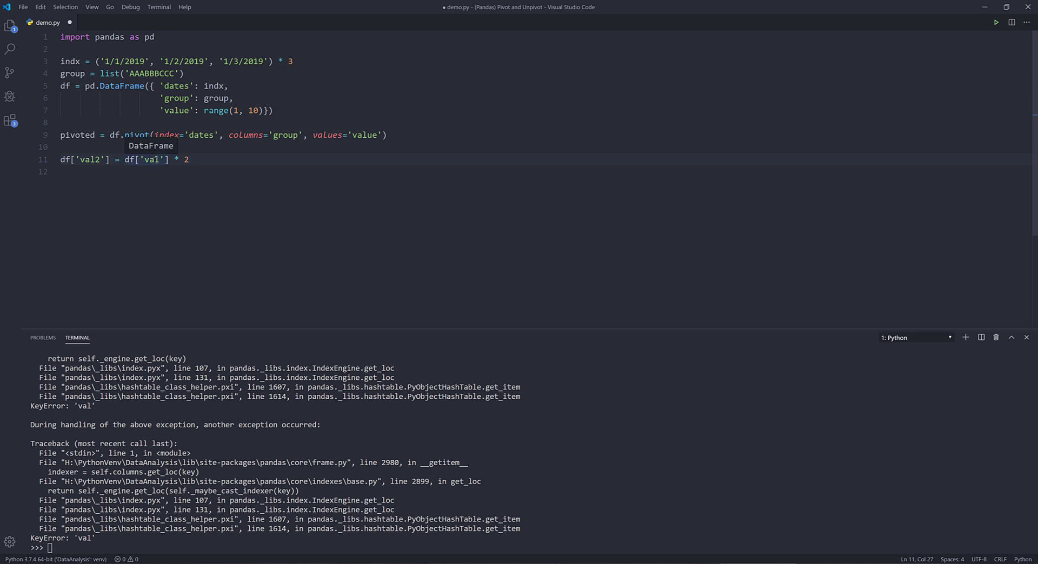
text(value)
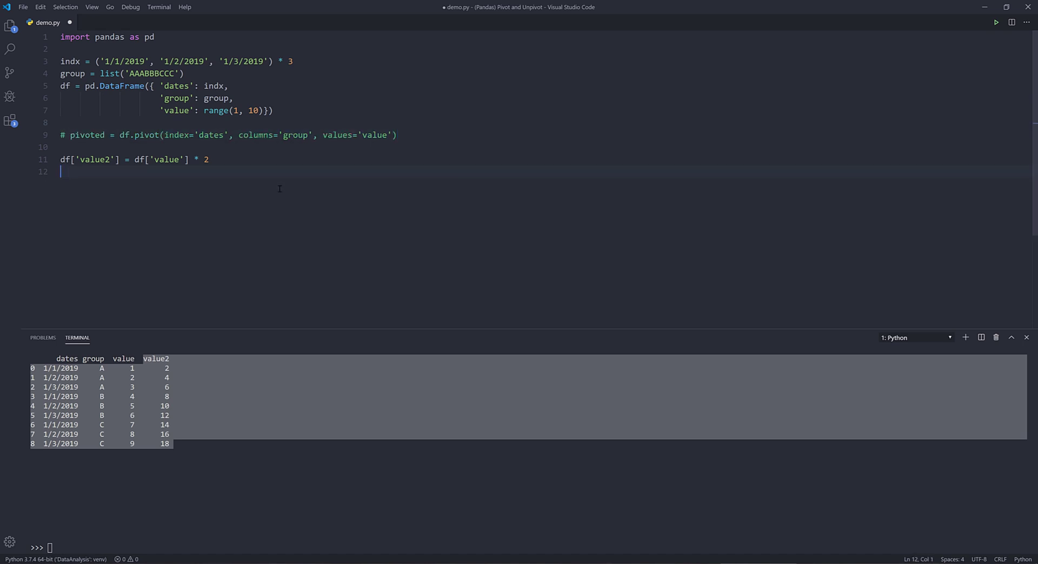
- Write pivoted2 = df.pivot(index='dates', columns='group') on line 13
text(df.p)
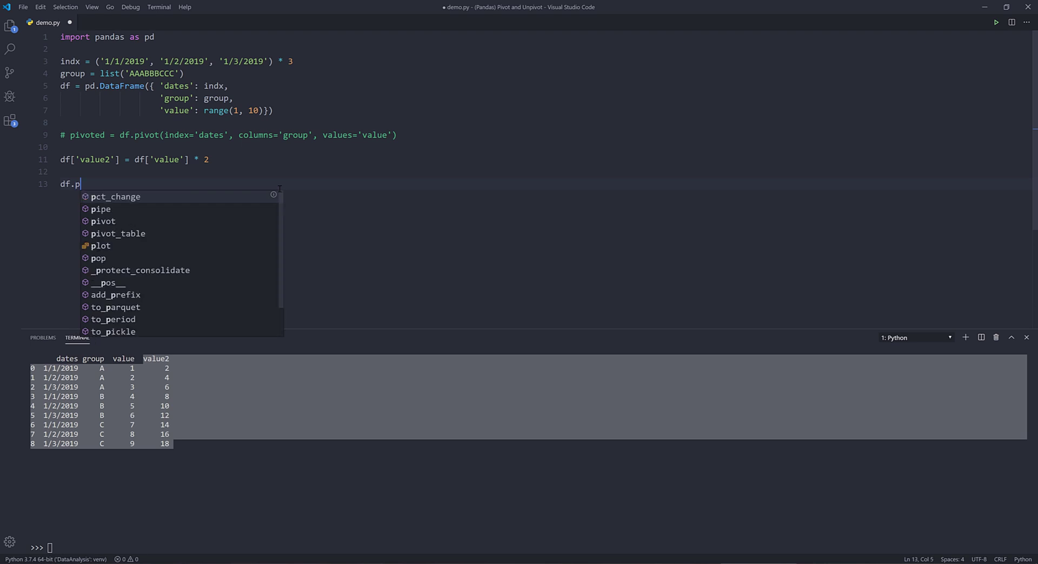
text(ivot)
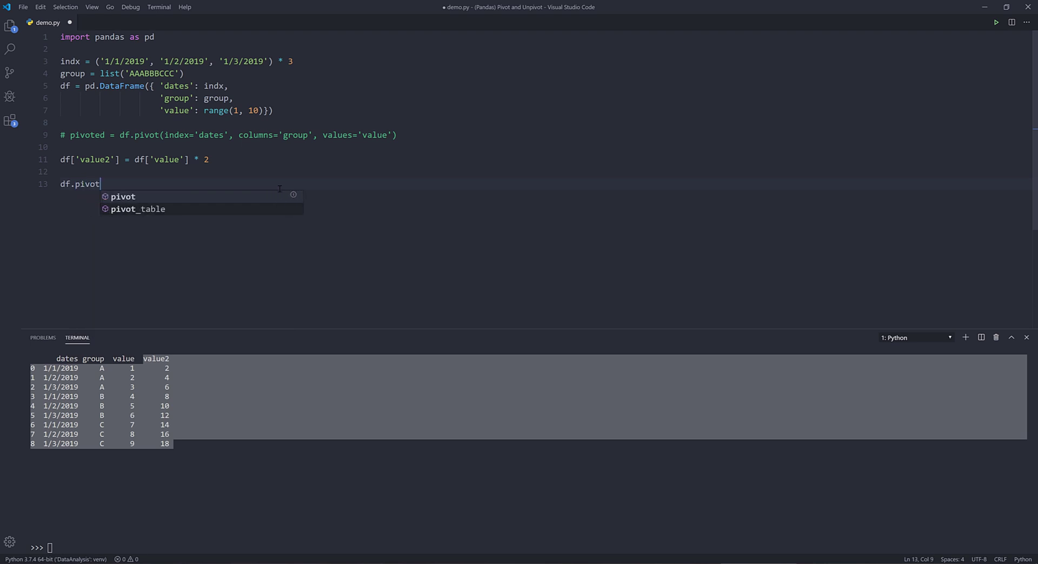
text((index=')
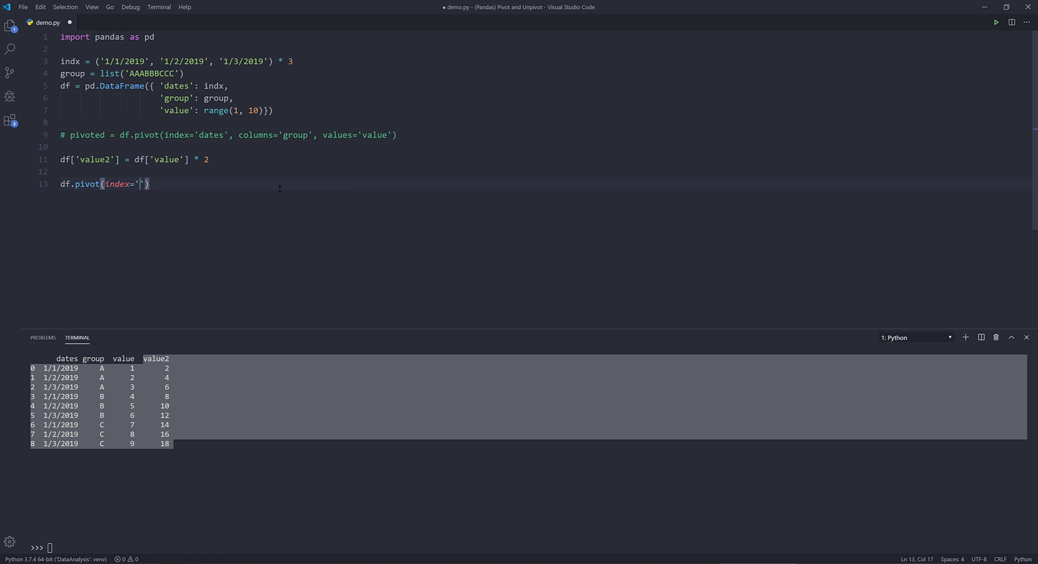
text(dates', c)
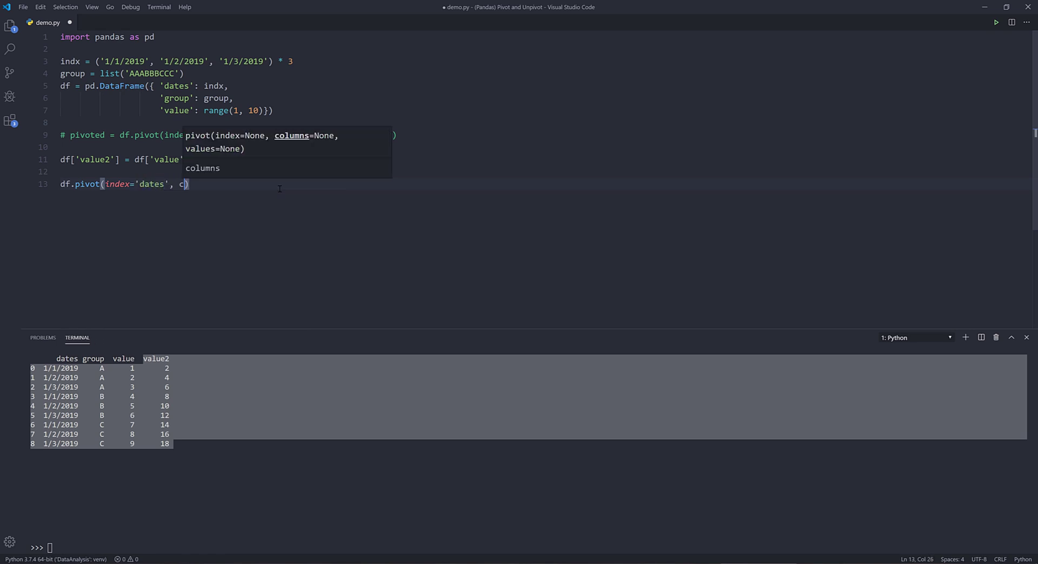
text(columns='grou')
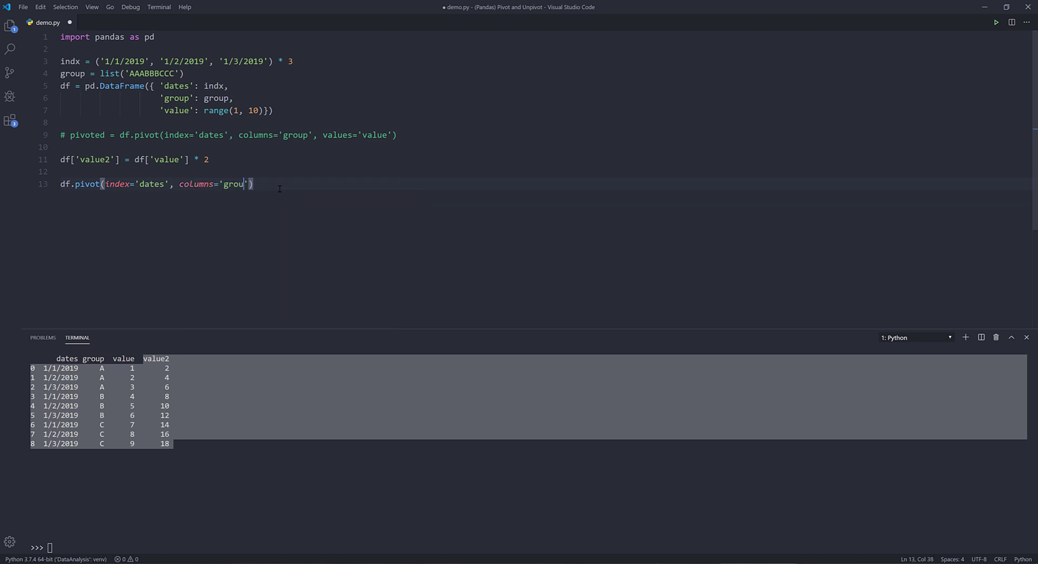
text(p)
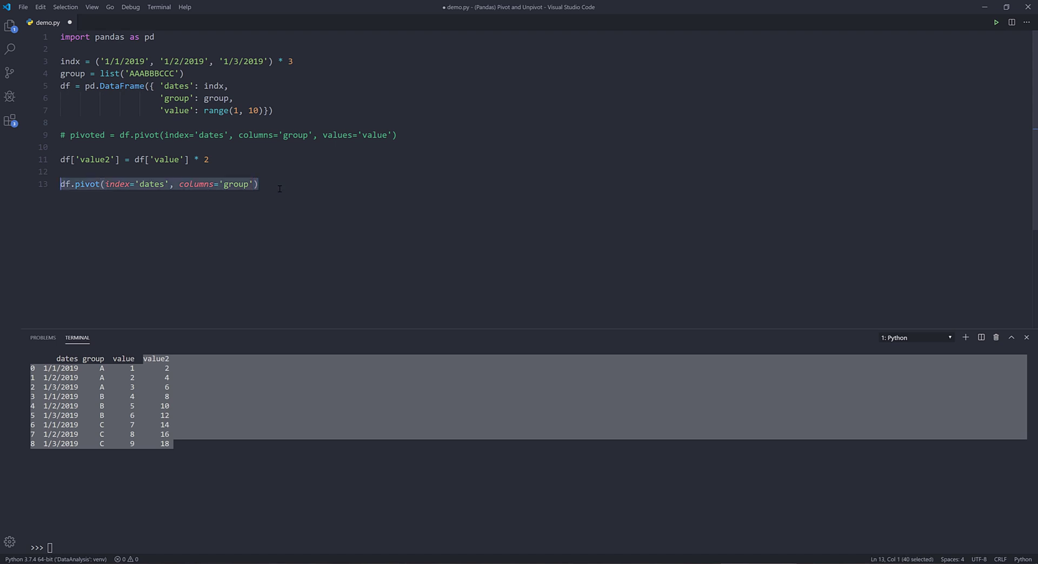
text(pvot)
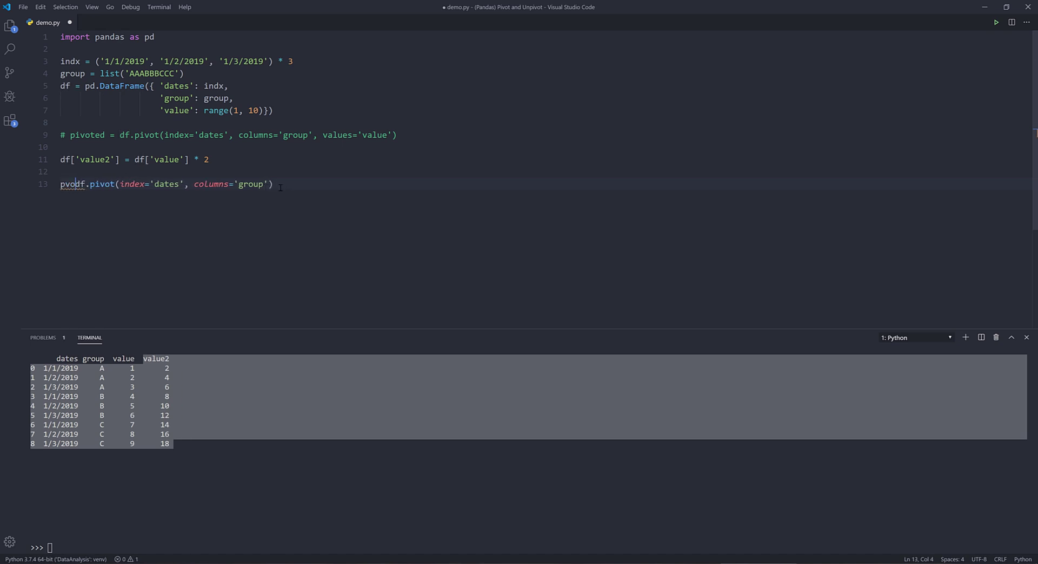
text(ivoted2 =)
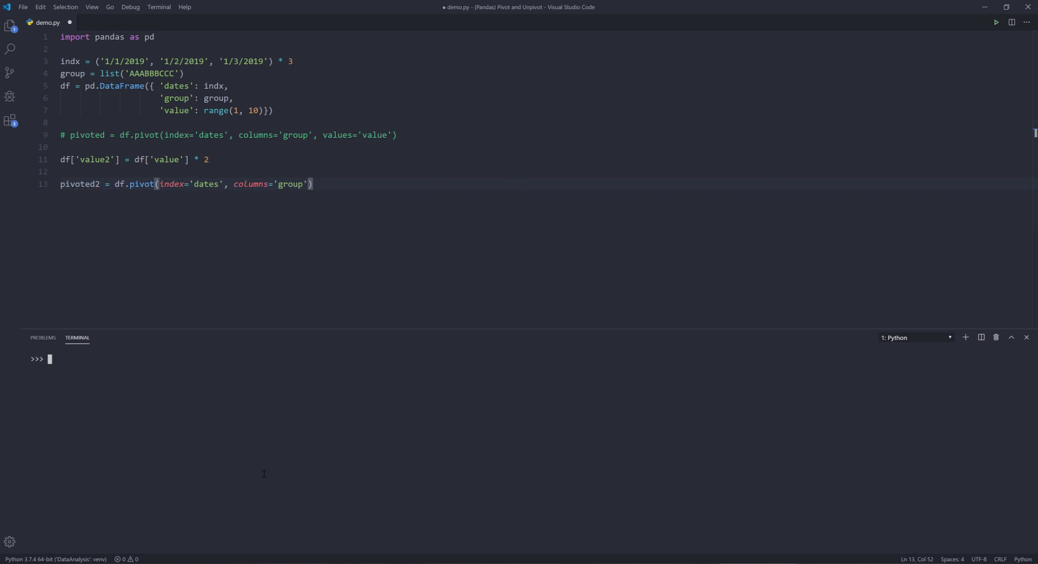
- Run print(pivoted2) and highlight the printed table in the terminal
text(pr)
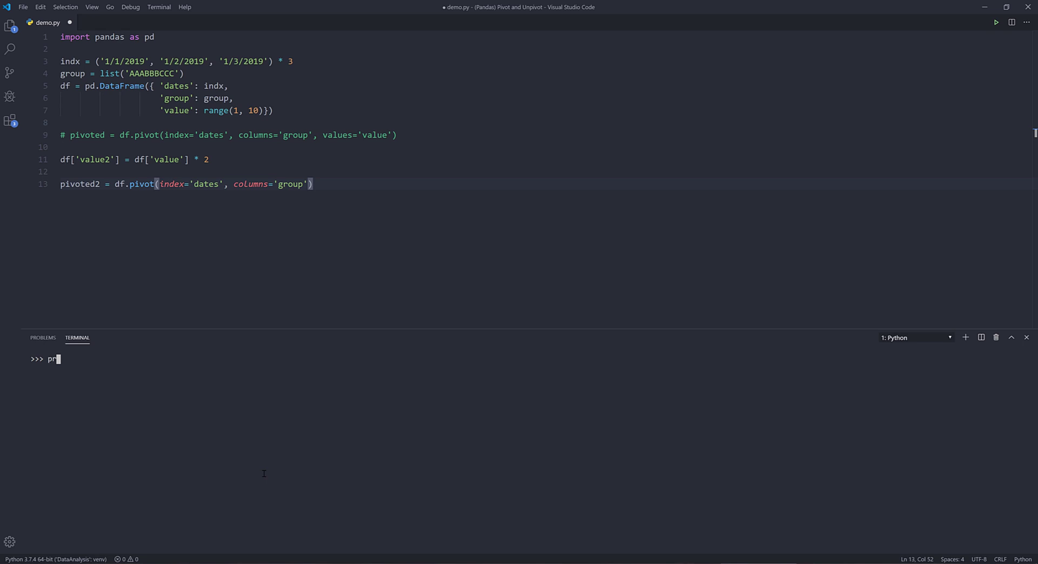
text(int()
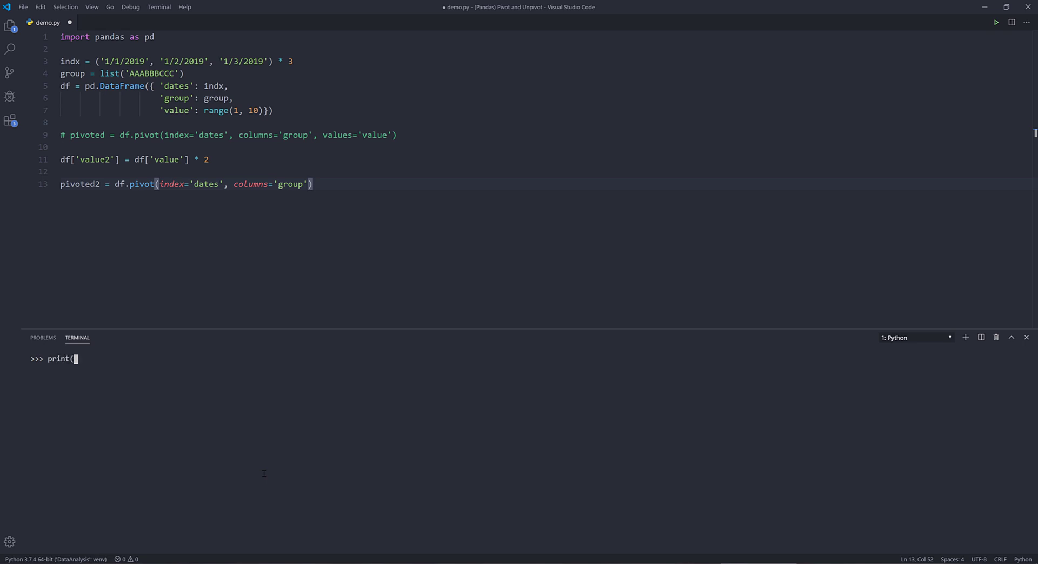
text(pivoted2)
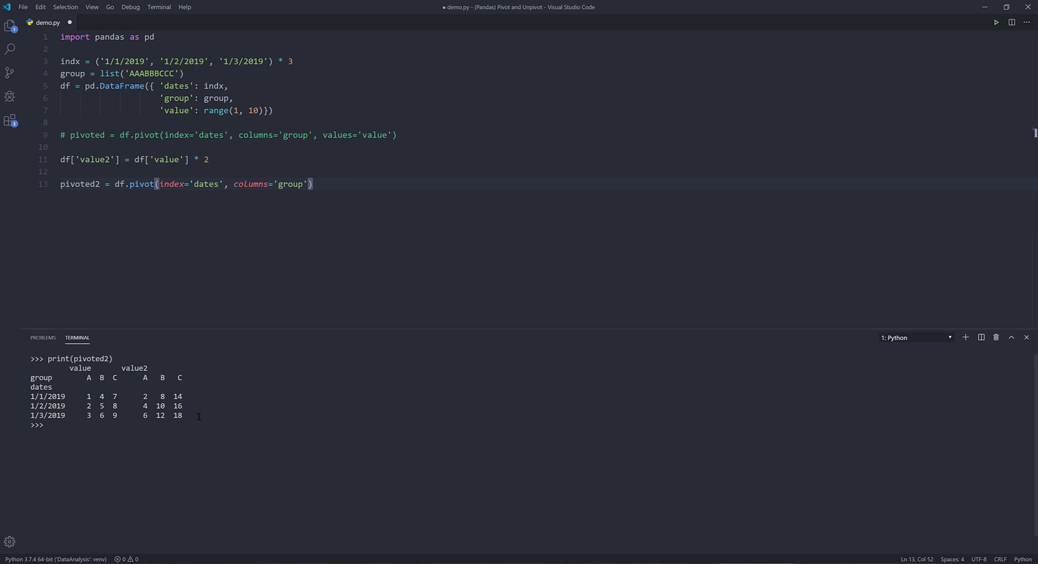
drag(33, 377, 199, 416)
text(print()
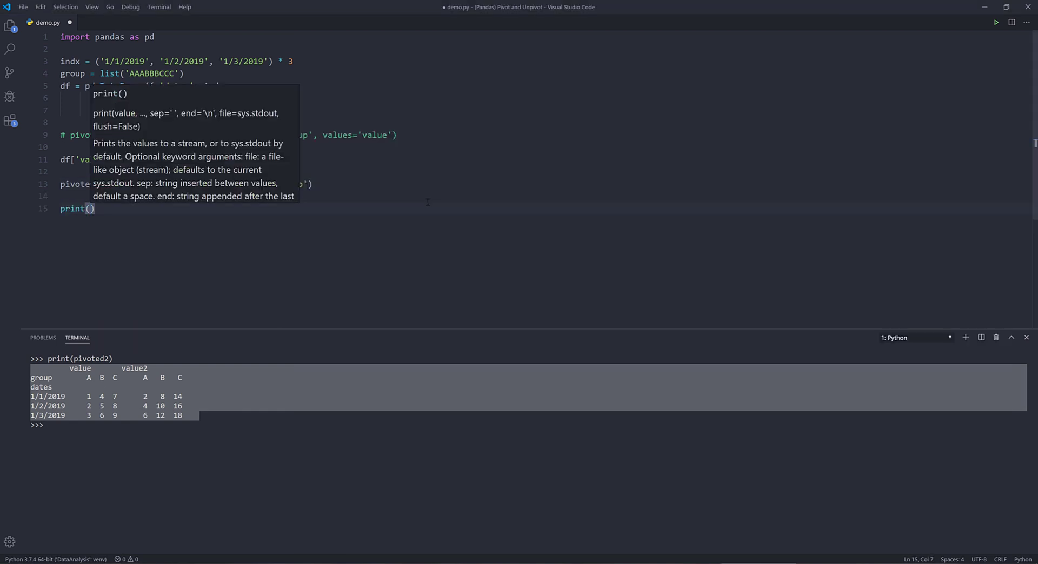
- Type pivoted2.stack().reset_index().sort_values() on line 15
text(pivoted)
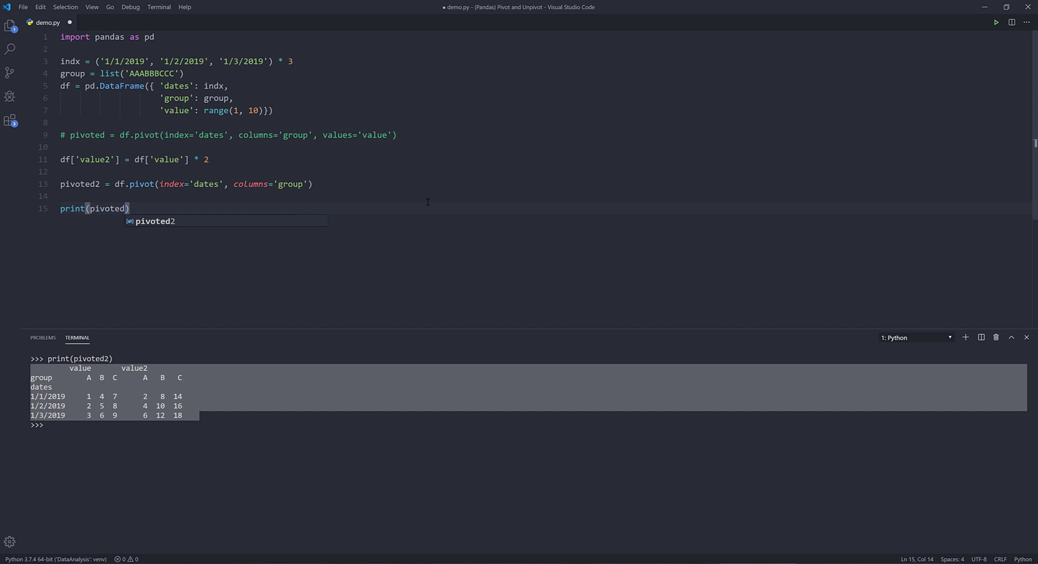
text(2)
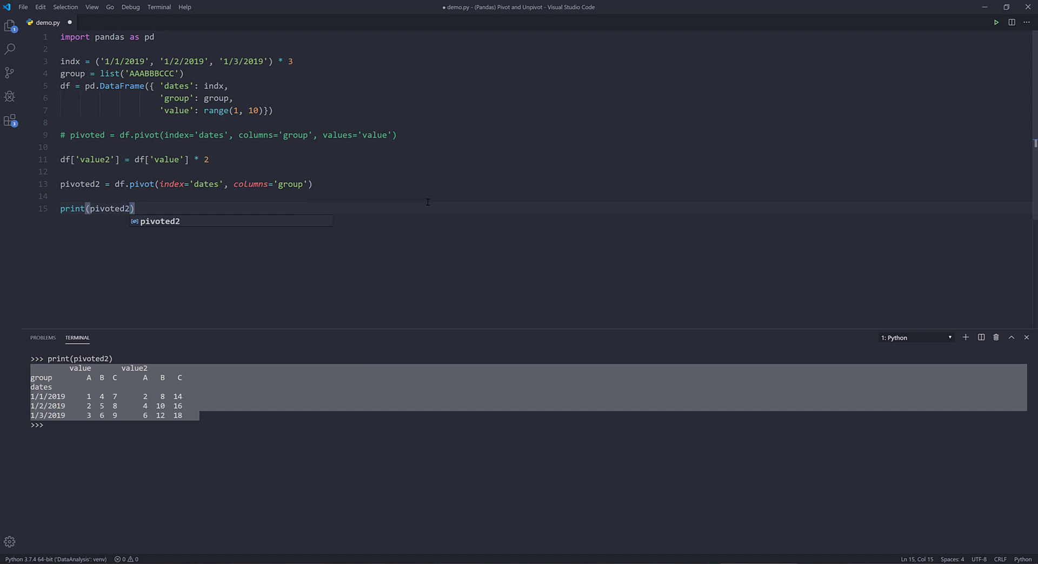
text(.stack)
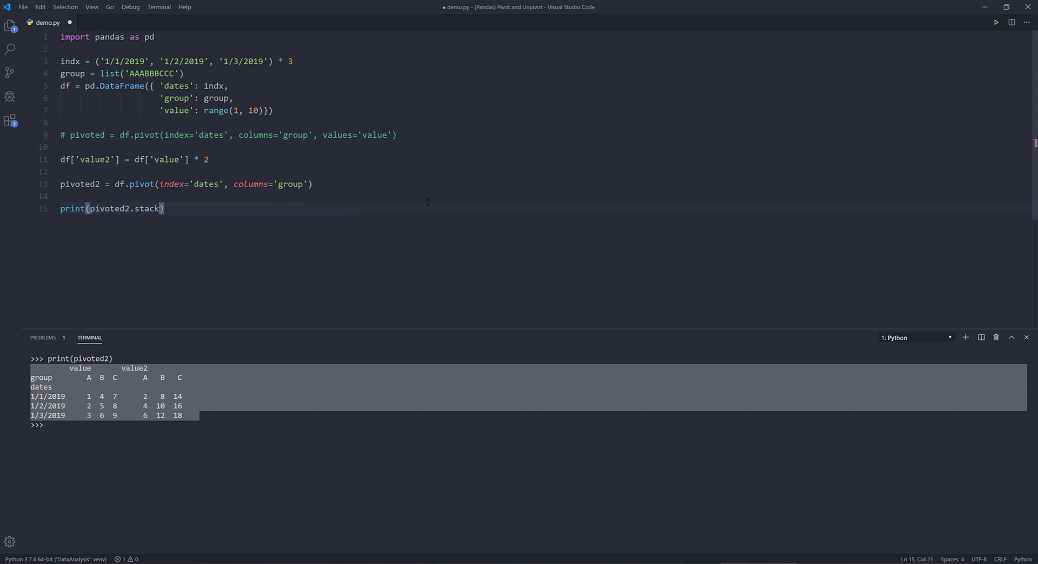
text(())
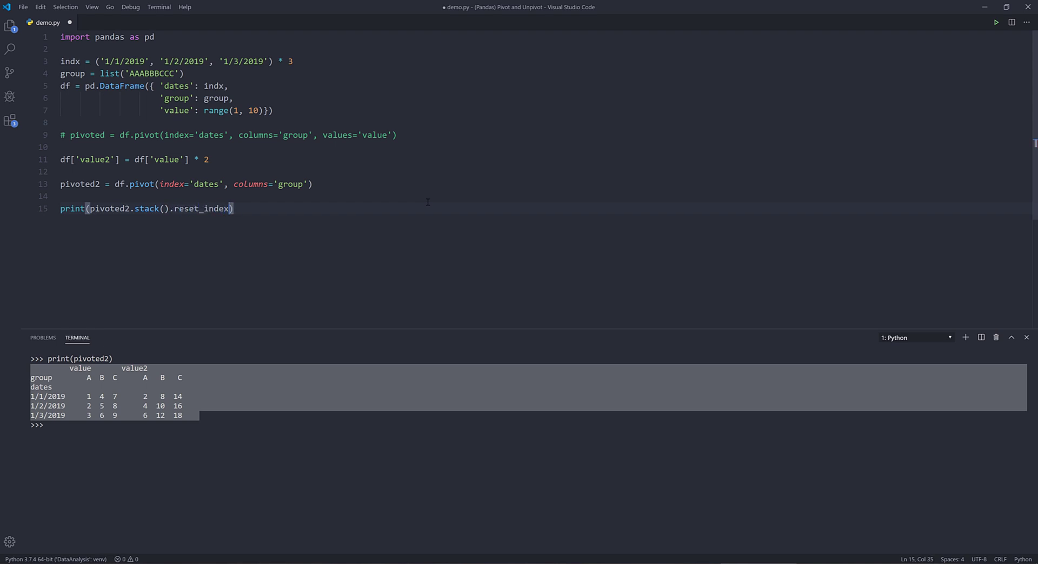
text(())
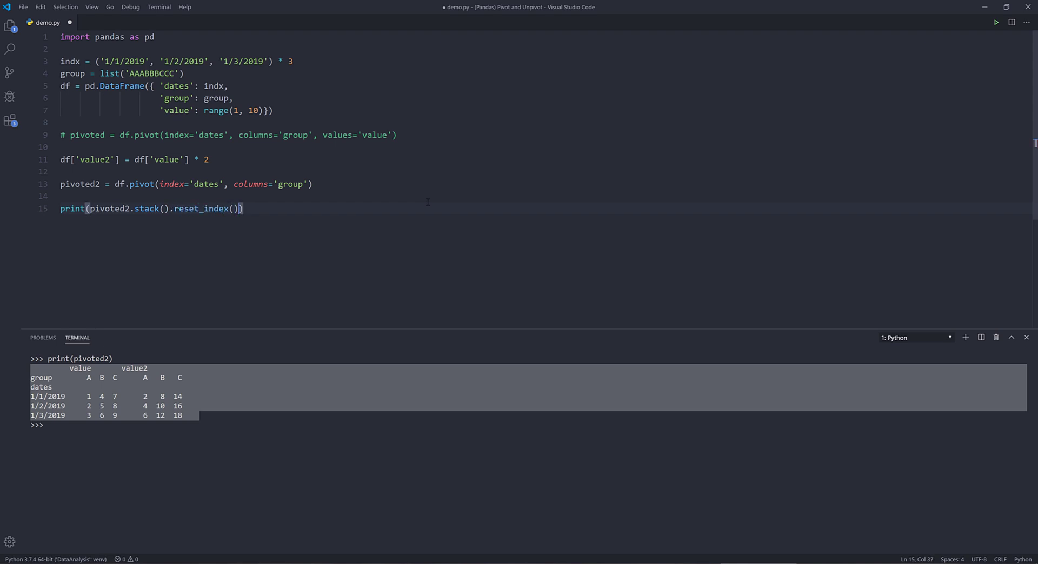
text(.sort_)
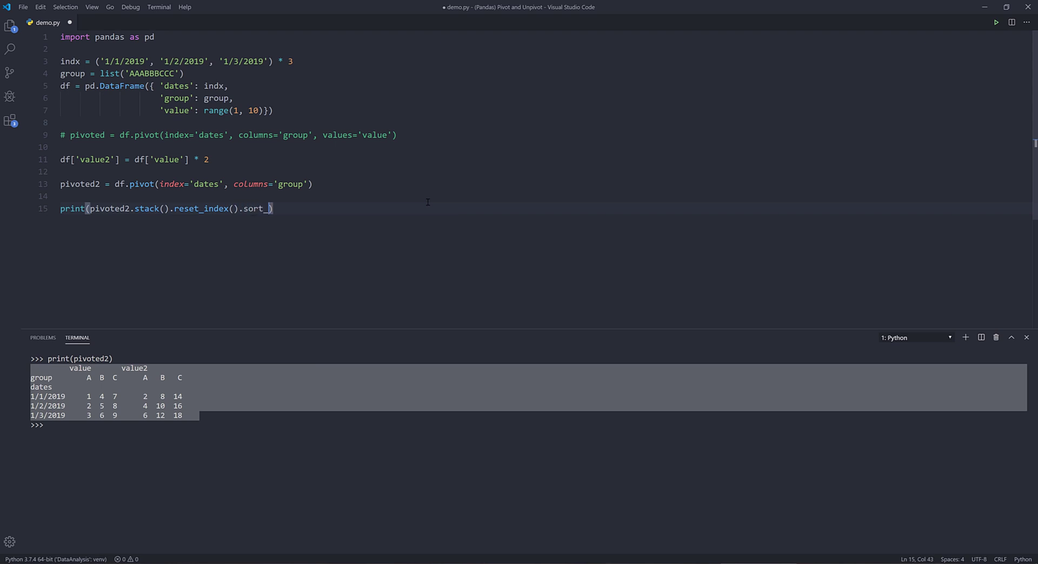
text(values())
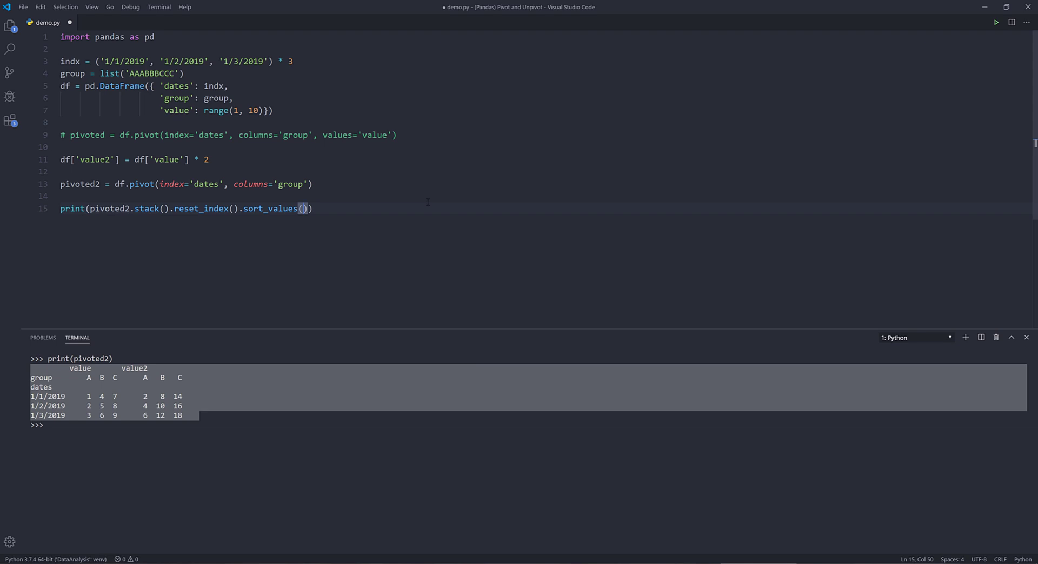
- Sort by ['group', 'dates'] with axis=0 in the sort_values call
text(by['gro')
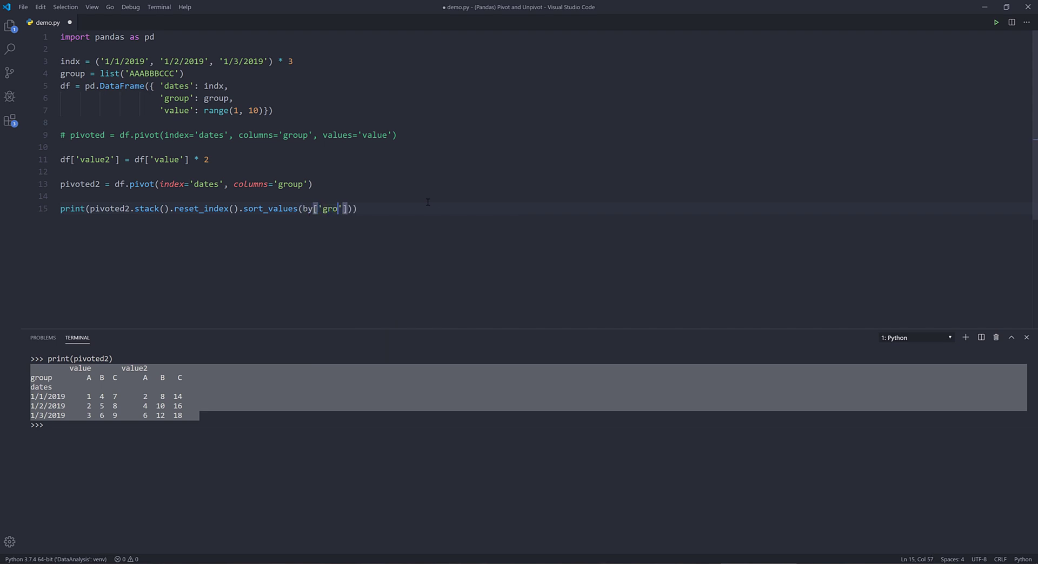
text(up)
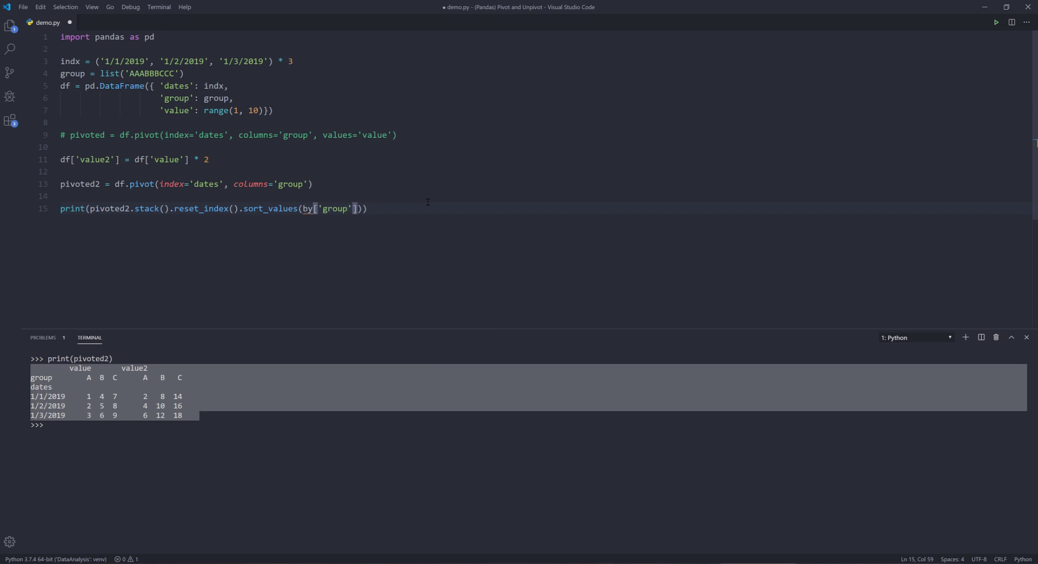
text(, d)
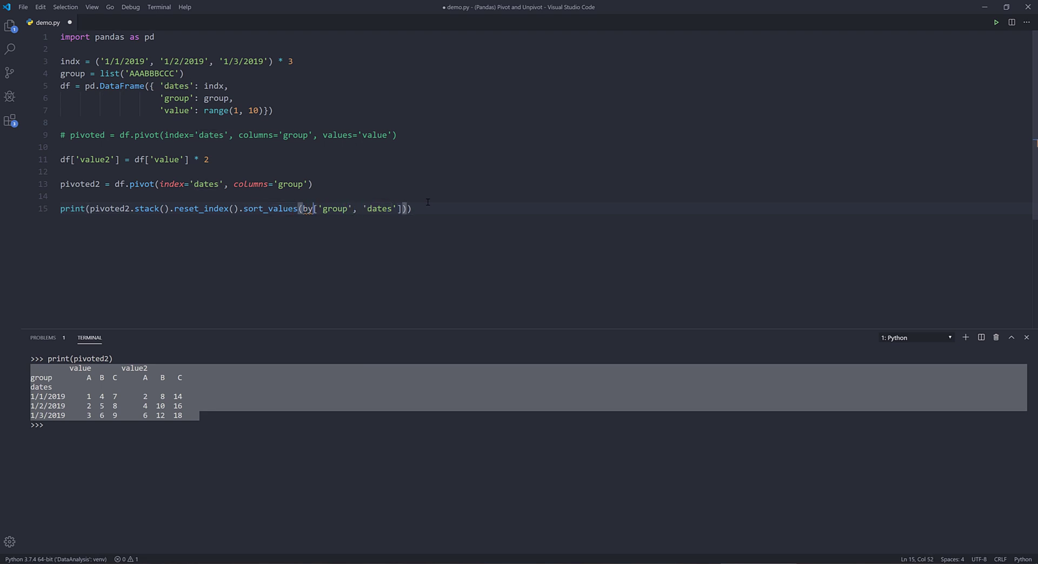
text(=)
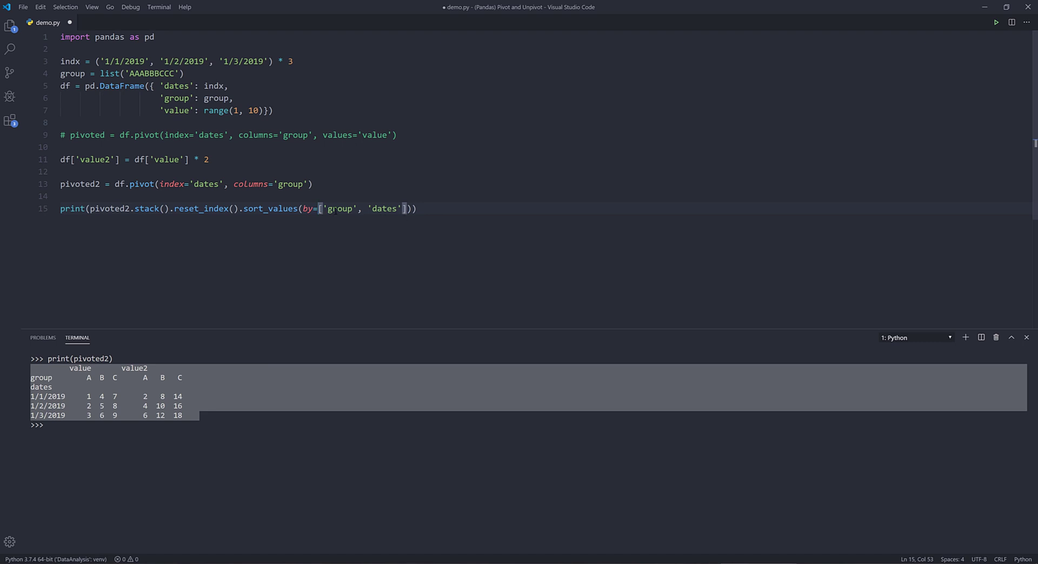
double_click(339, 208)
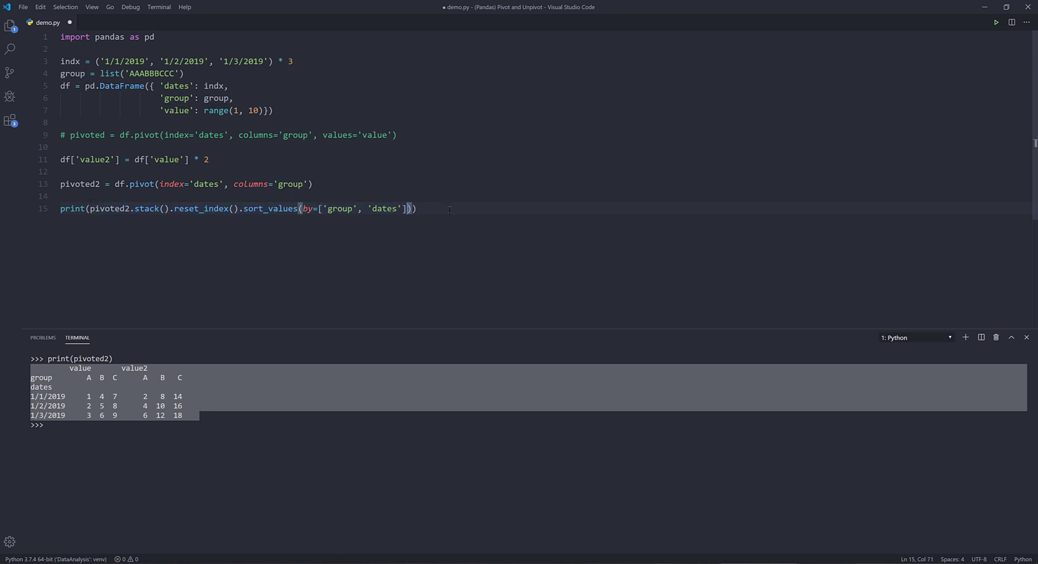
text(,)
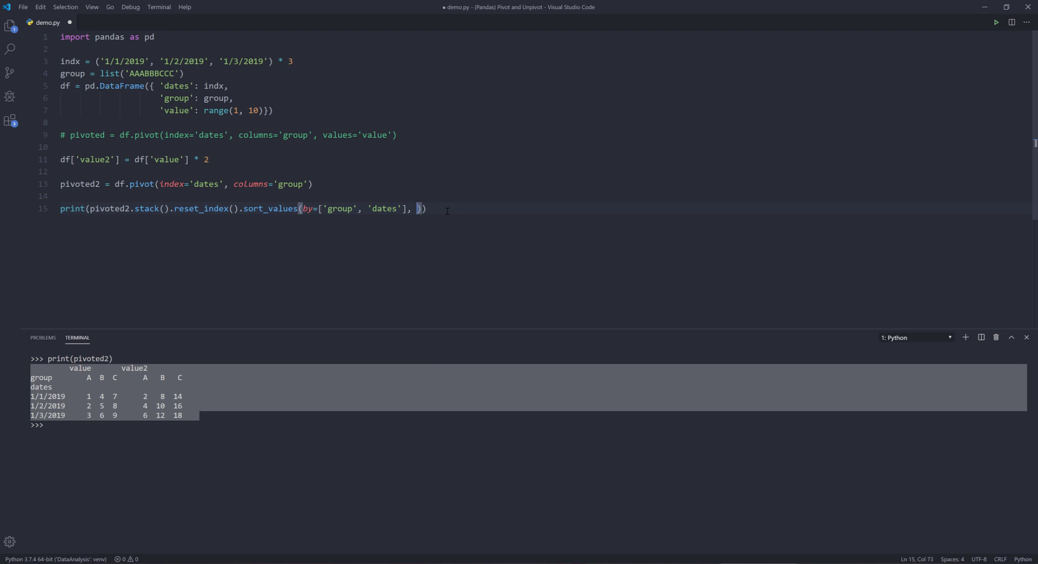
text(axis)
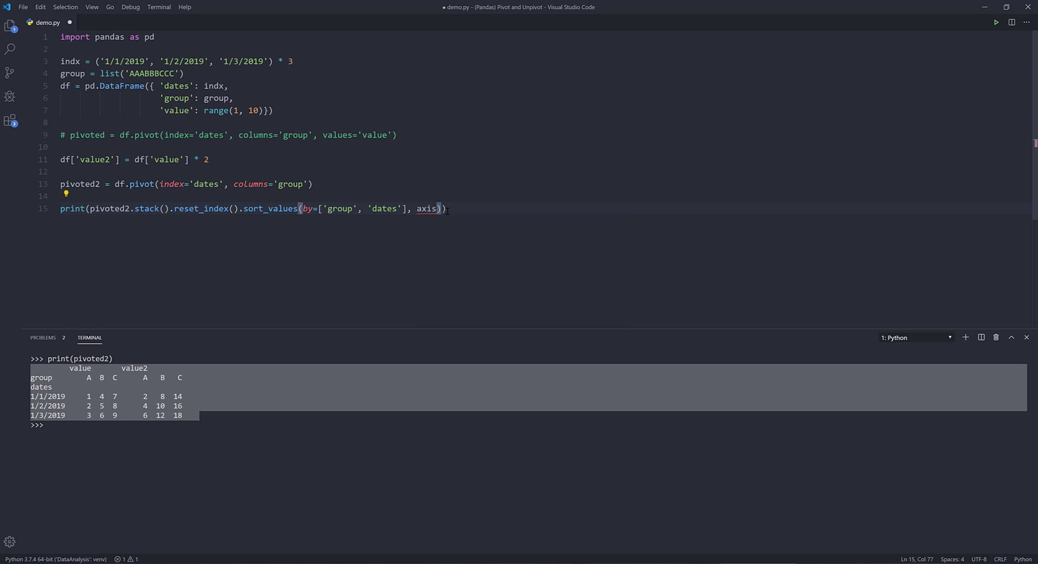
text(=0)
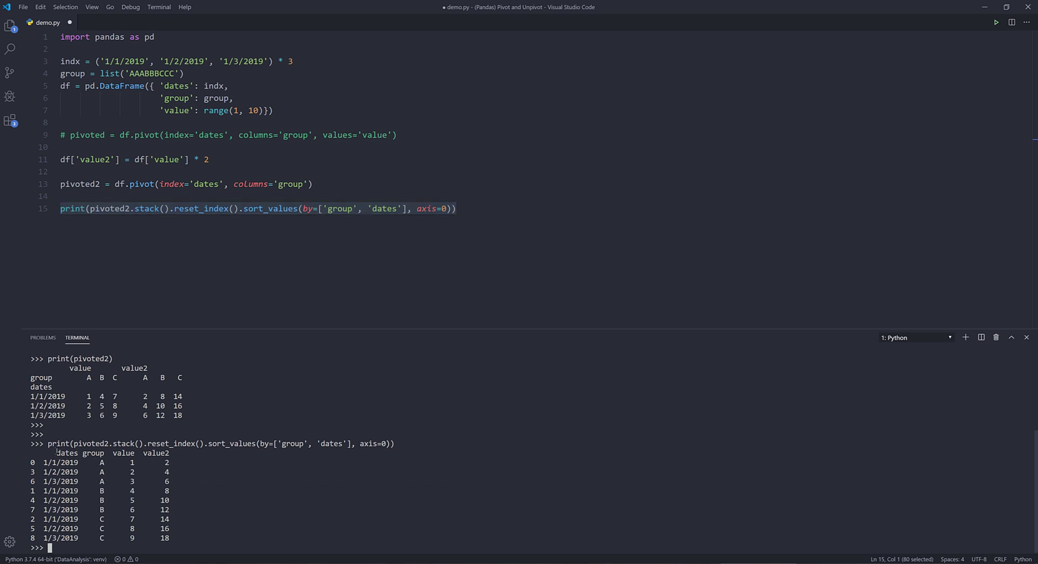
double_click(124, 453)
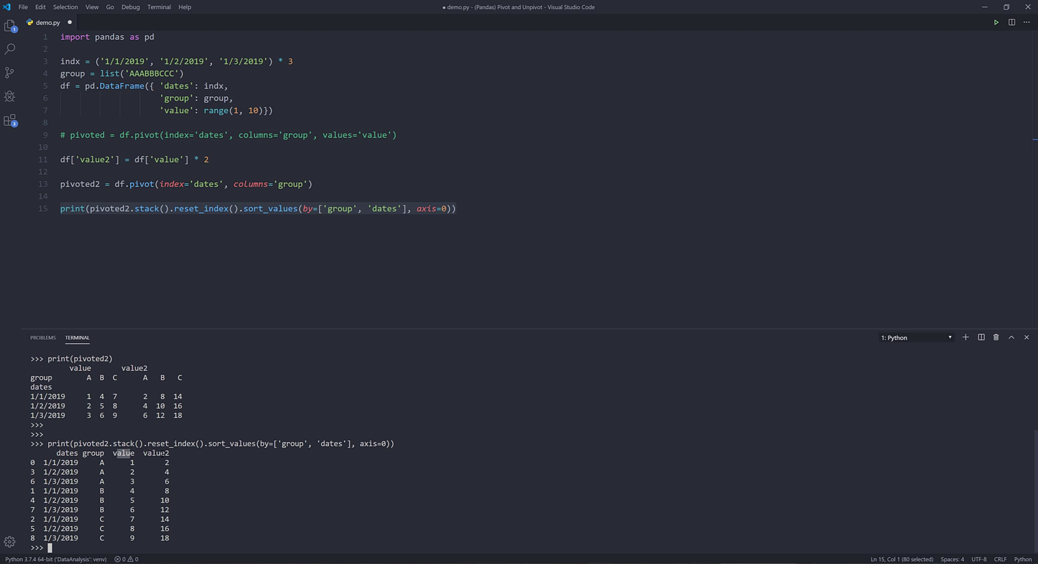